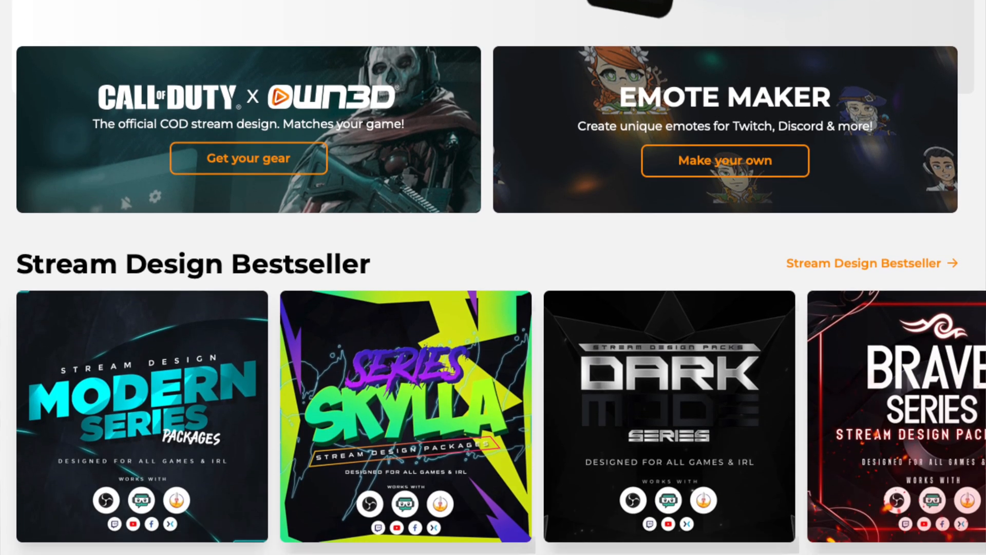
Browse the OWN3D shop and open the Twitch Sub Emotes catalogue
{"action": "scroll", "scroll_direction": "down", "scroll_amount": 3}
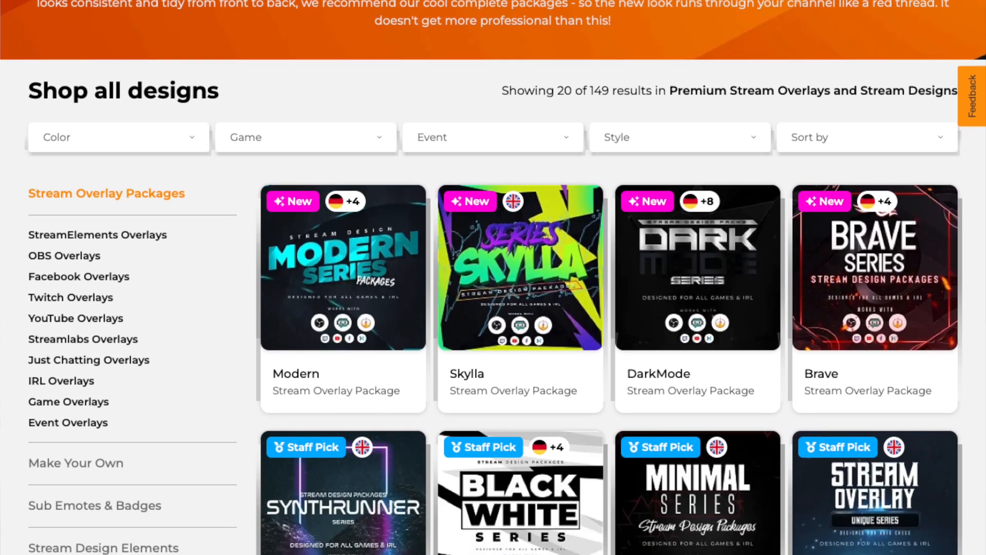
{"action": "left_click", "coordinate": [89, 274]}
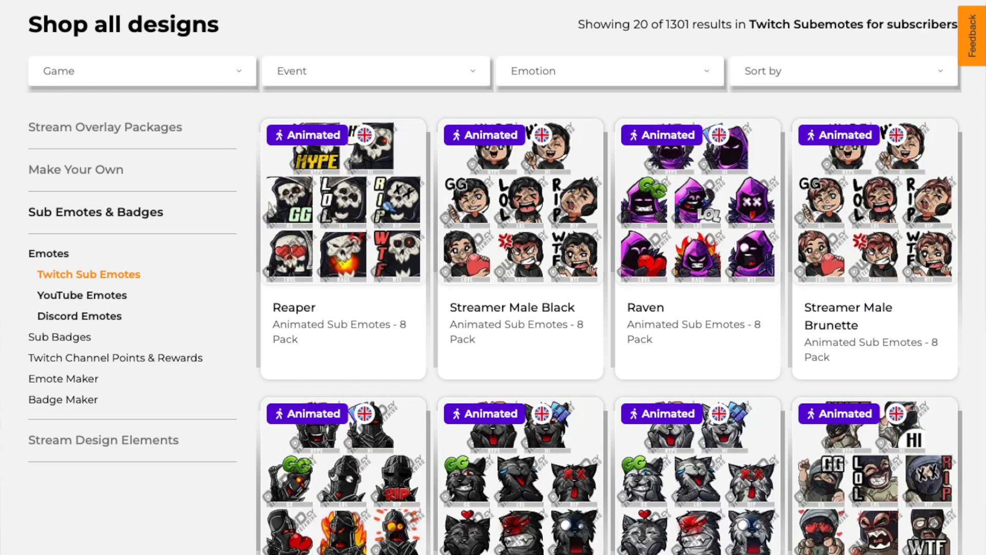
{"action": "scroll", "scroll_direction": "down", "scroll_amount": 3}
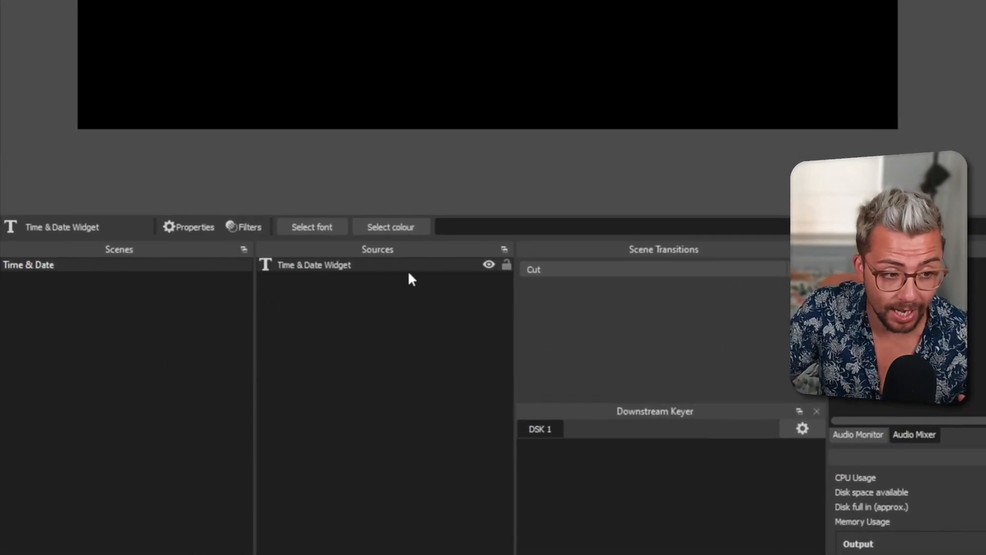
{"action": "mouse_move", "coordinate": [361, 271]}
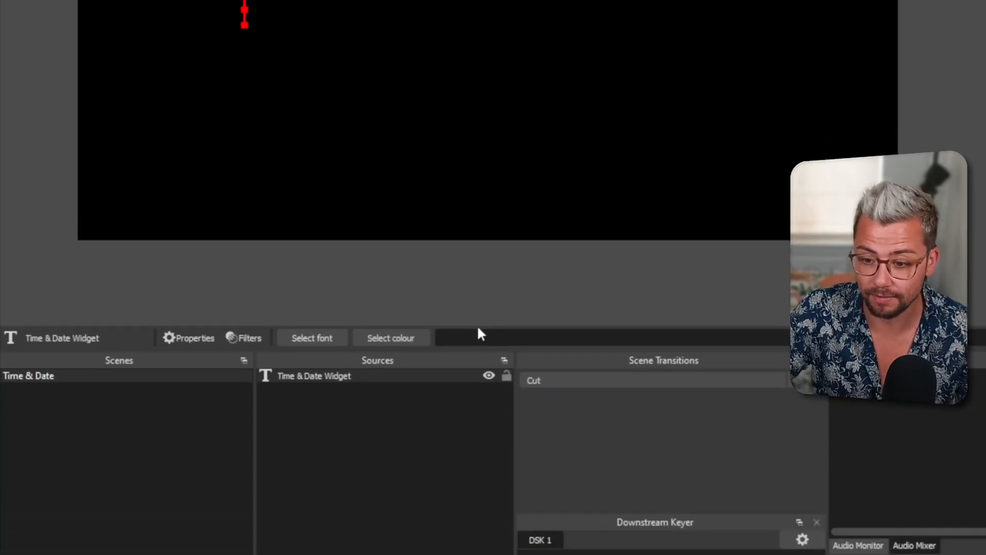
{"action": "type", "text": "fdsdfsdfsdf"}
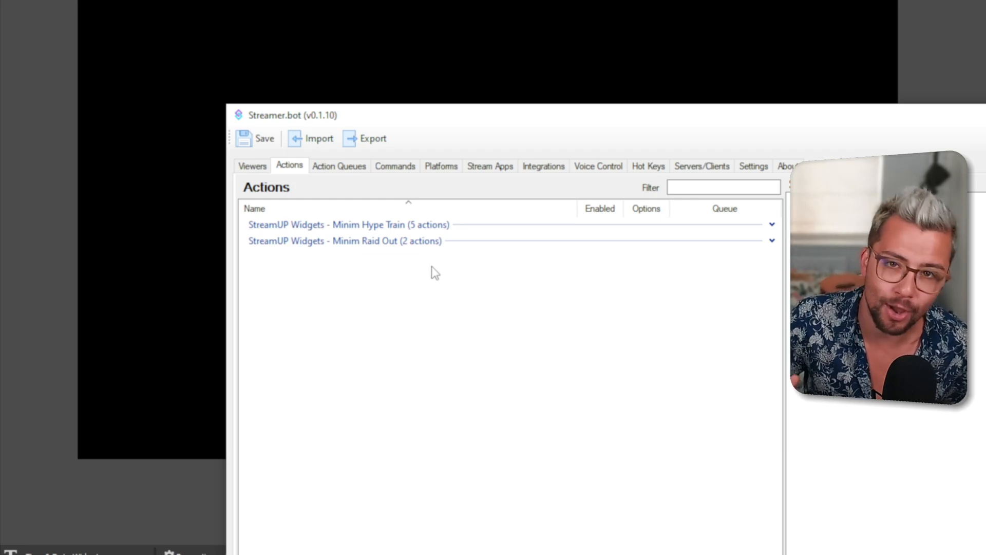
Add a new action named 'Time & Date' to the Streamer.bot Actions list
{"action": "right_click", "coordinate": [434, 272]}
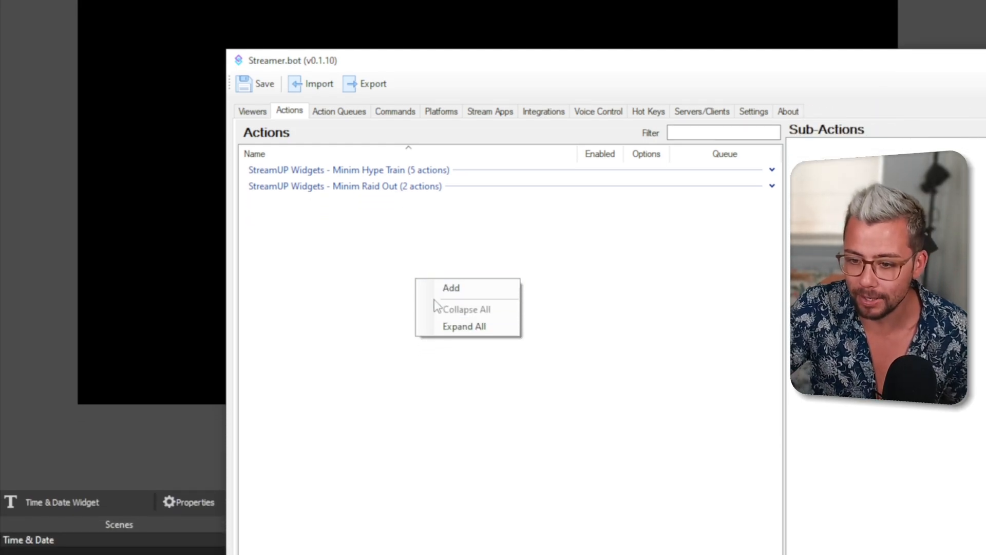
{"action": "left_click", "coordinate": [450, 287]}
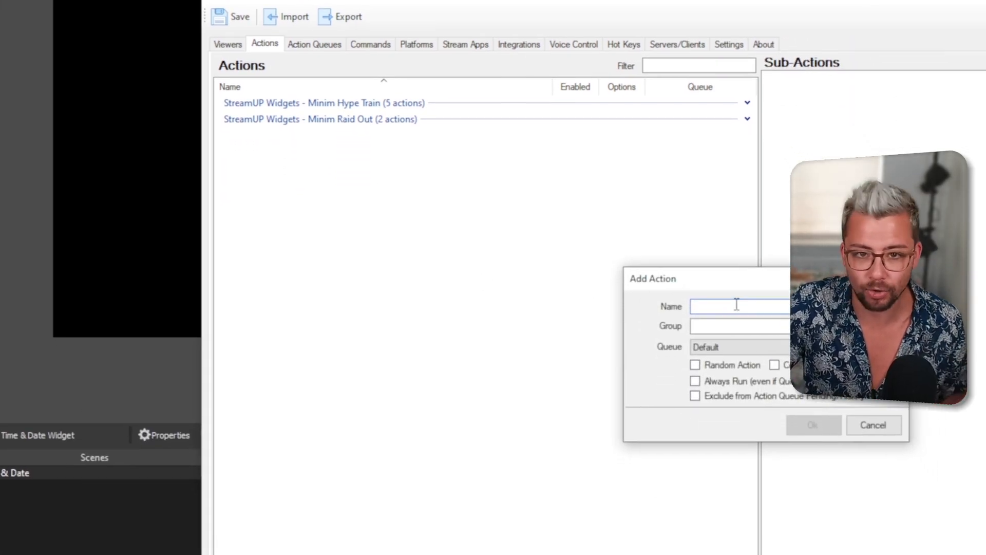
{"action": "type", "text": "Time"}
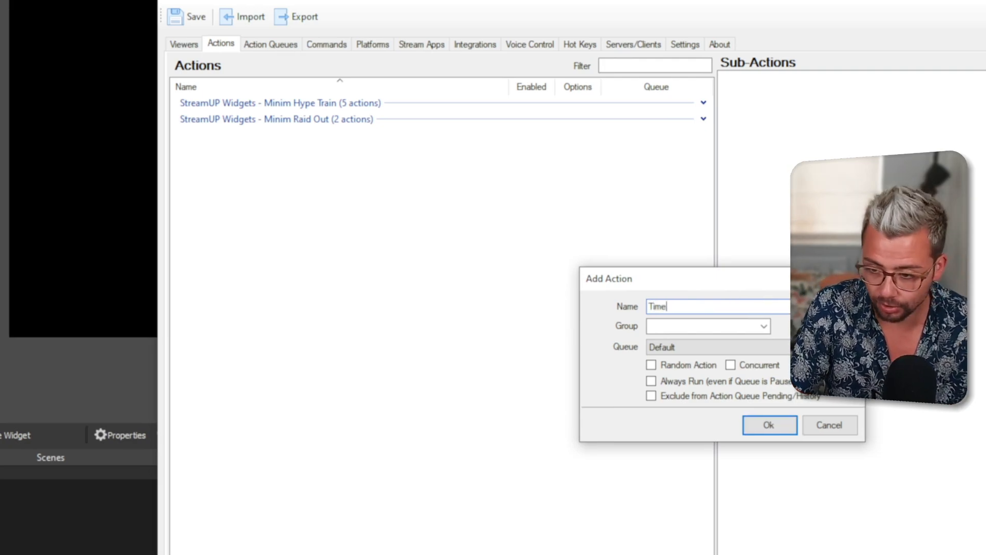
{"action": "type", "text": "& Date"}
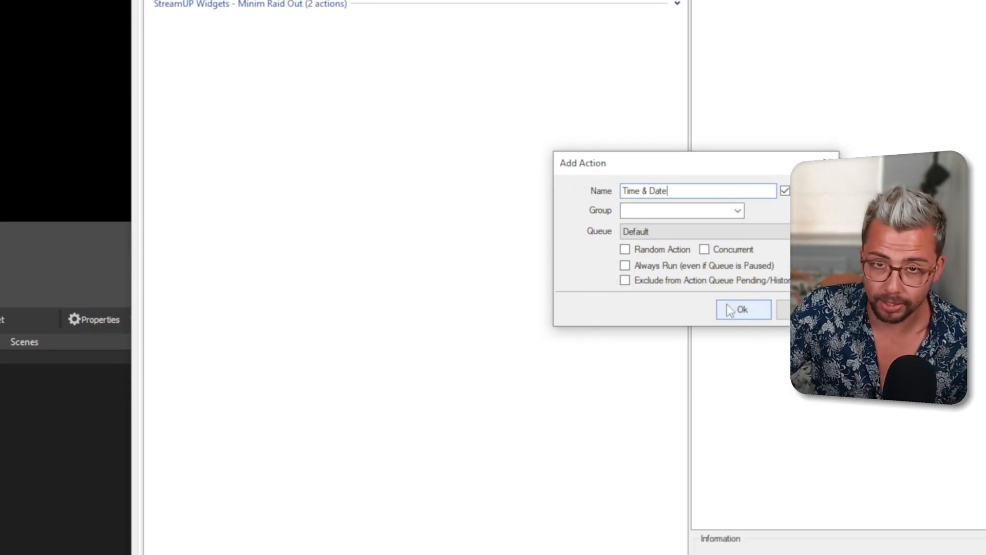
{"action": "left_click", "coordinate": [743, 309]}
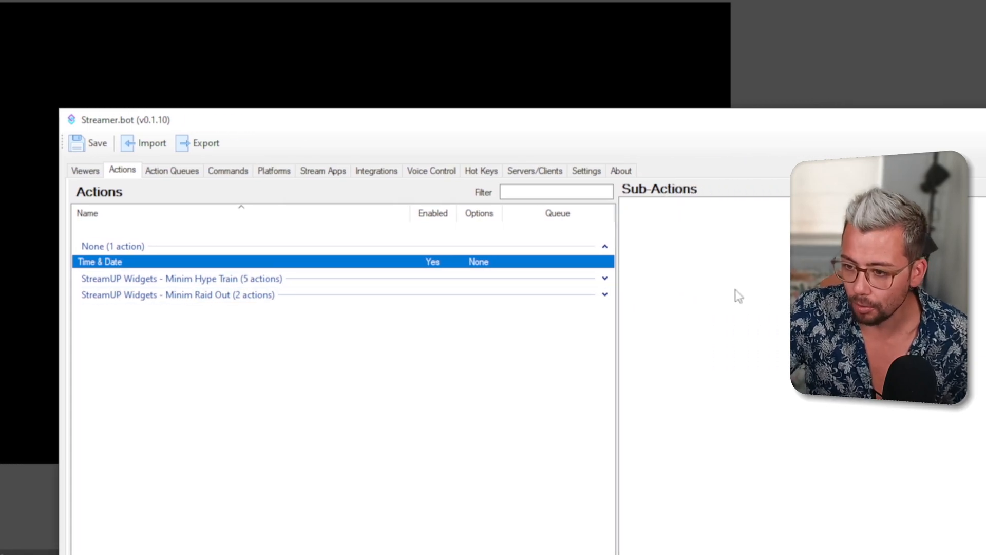
Add an OBS Set GDI Text sub-action to the Time & Date action
{"action": "right_click", "coordinate": [704, 296]}
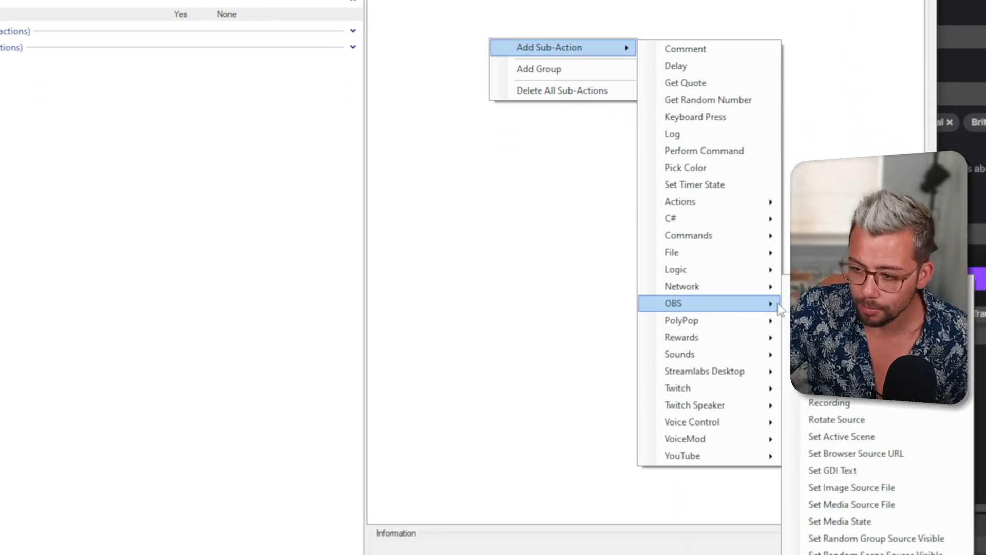
{"action": "left_click", "coordinate": [832, 471]}
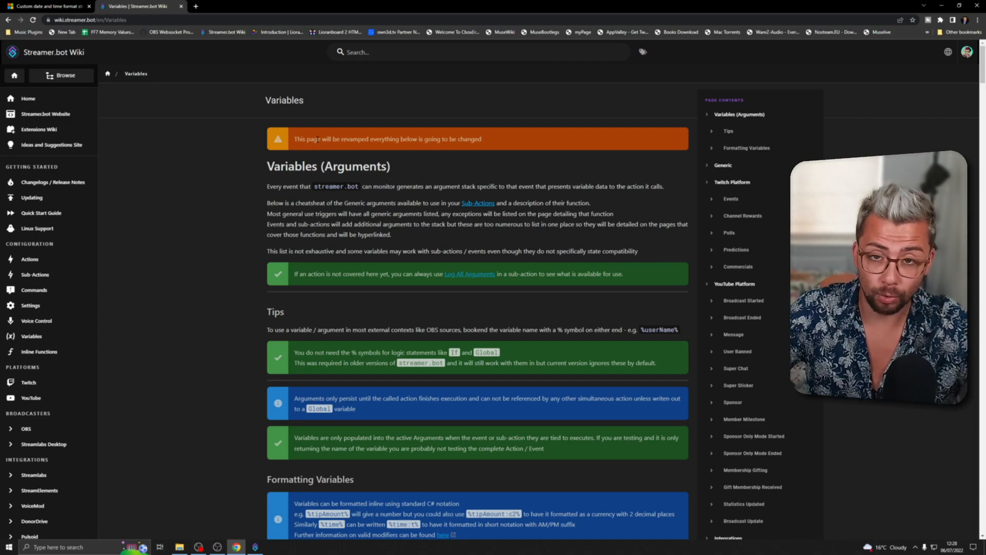
Scroll the wiki Variables page to the Formatting Variables %time:t% example
{"action": "scroll", "scroll_direction": "down", "scroll_amount": 3}
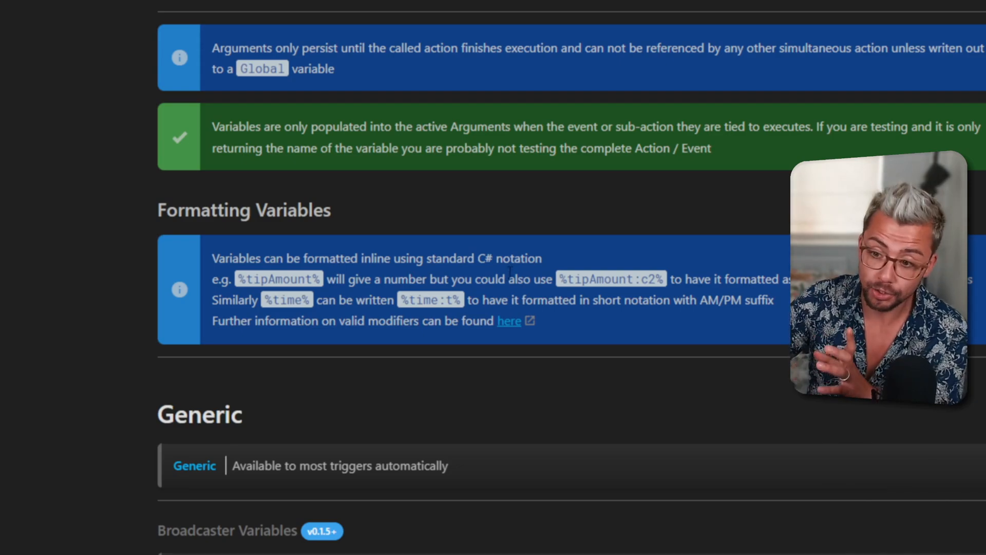
{"action": "scroll", "scroll_direction": "down", "scroll_amount": 3}
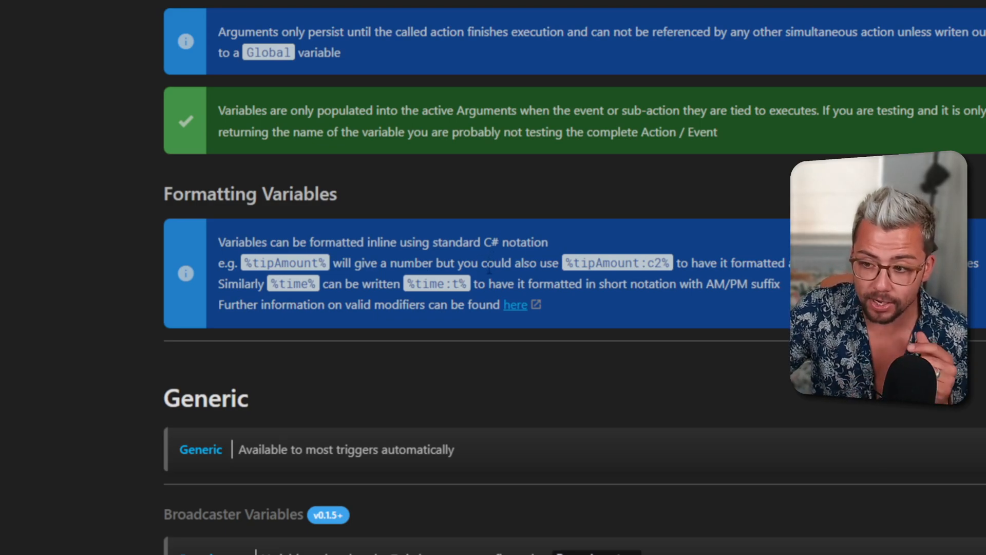
{"action": "scroll", "scroll_direction": "up", "scroll_amount": 3}
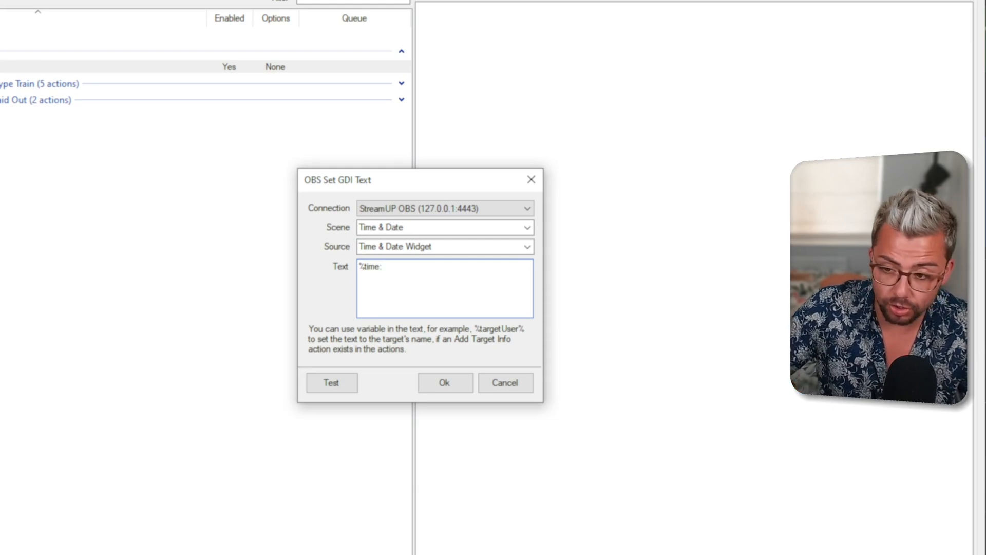
Set the widget text to %time:t% and confirm the GDI Text sub-action
{"action": "type", "text": "t%"}
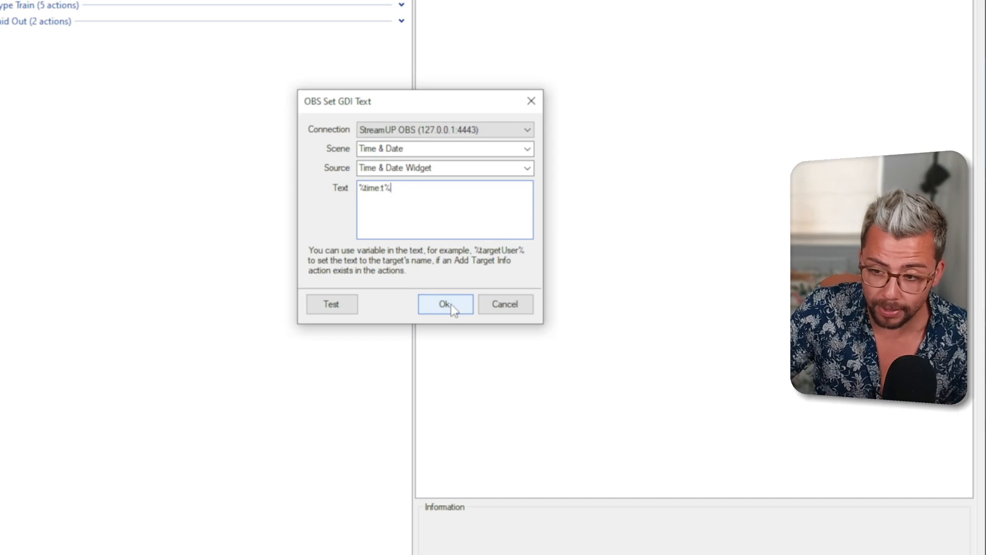
{"action": "left_click", "coordinate": [445, 304]}
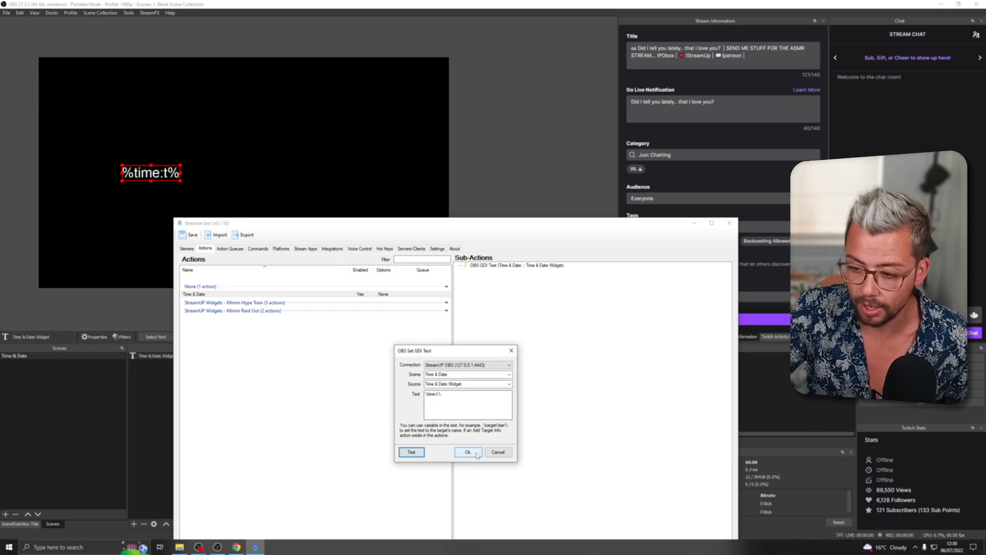
{"action": "left_click", "coordinate": [467, 451]}
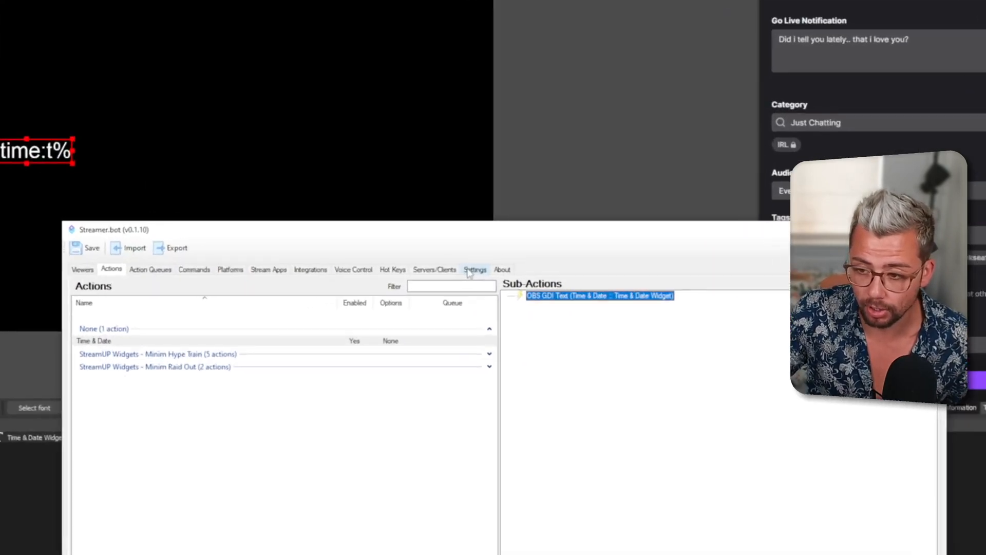
Add a repeating 1-second timed action 'Time & Date' running the Time & Date action
{"action": "left_click", "coordinate": [475, 269]}
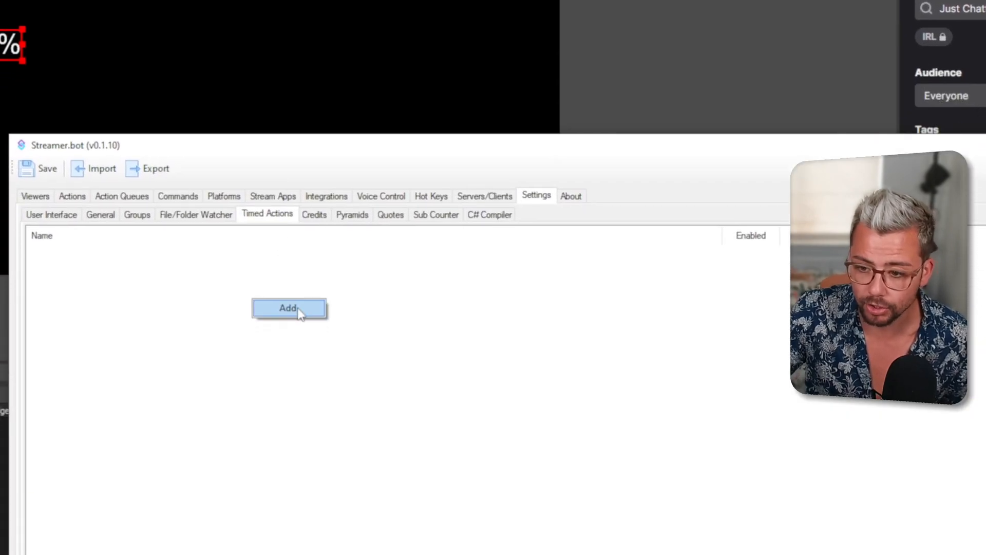
{"action": "left_click", "coordinate": [288, 308]}
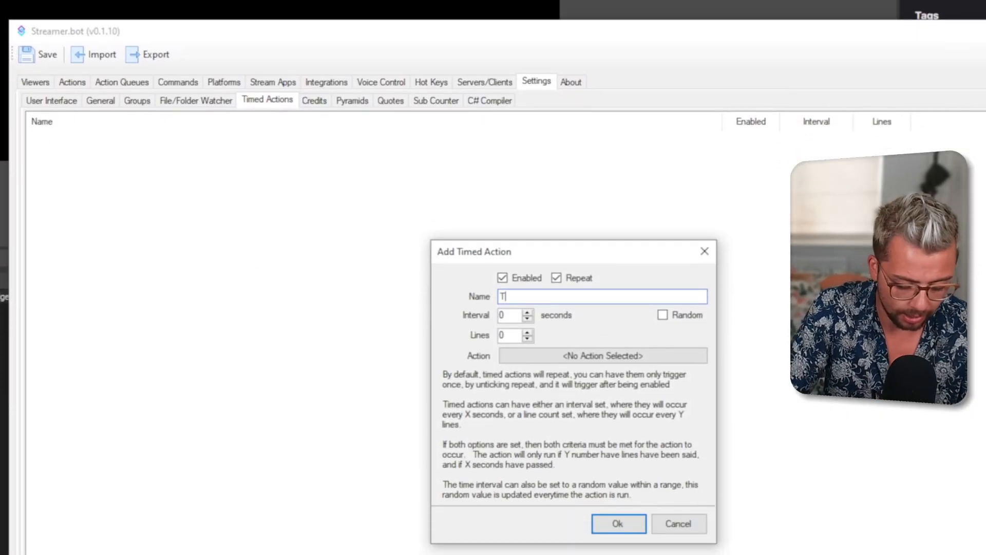
{"action": "type", "text": "Time & Date"}
{"action": "left_click", "coordinate": [515, 315]}
{"action": "type", "text": "1"}
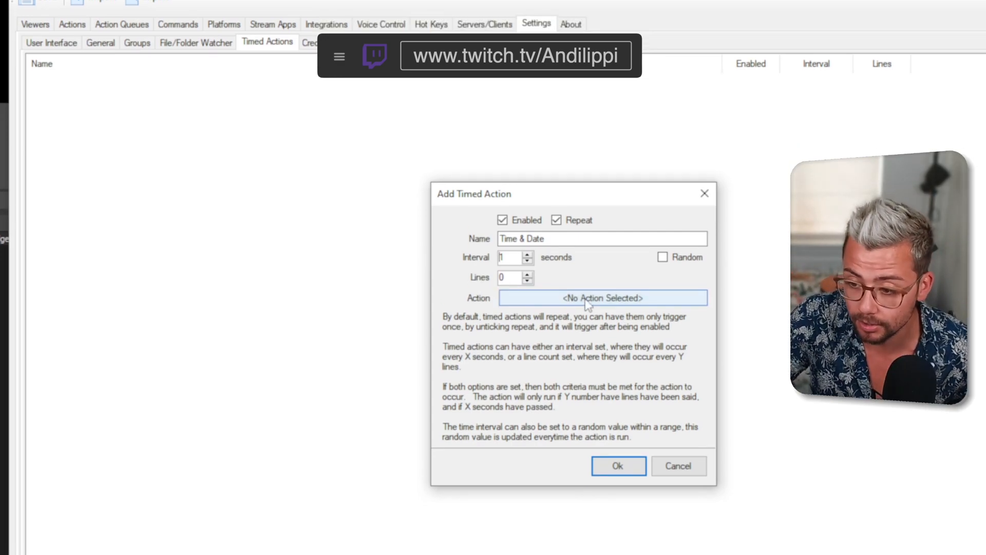
{"action": "left_click", "coordinate": [602, 297]}
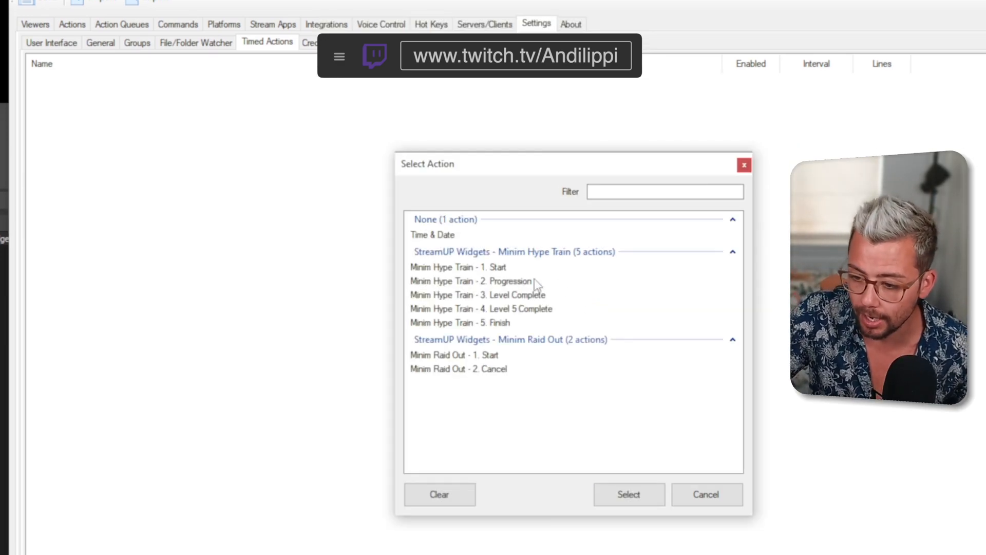
{"action": "left_click", "coordinate": [628, 493]}
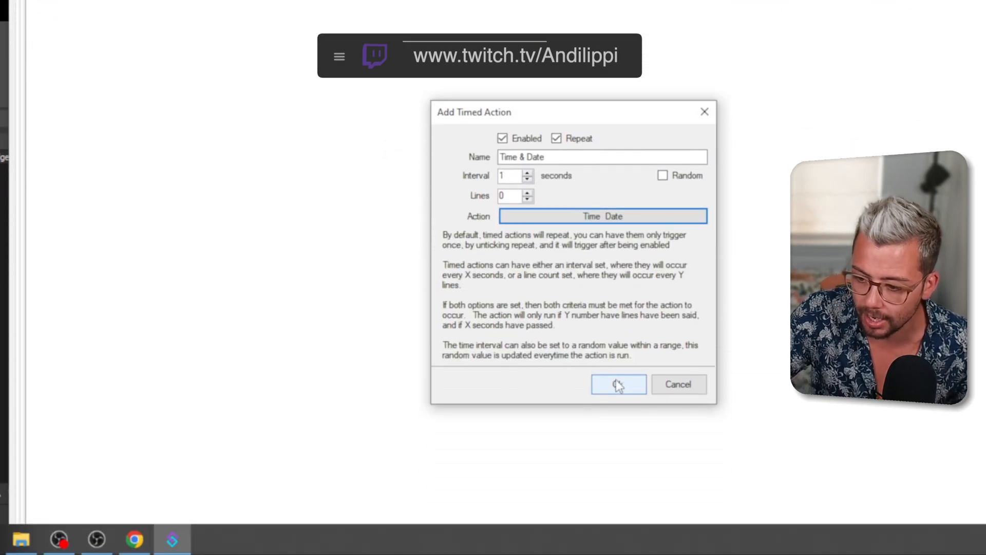
{"action": "left_click", "coordinate": [617, 384]}
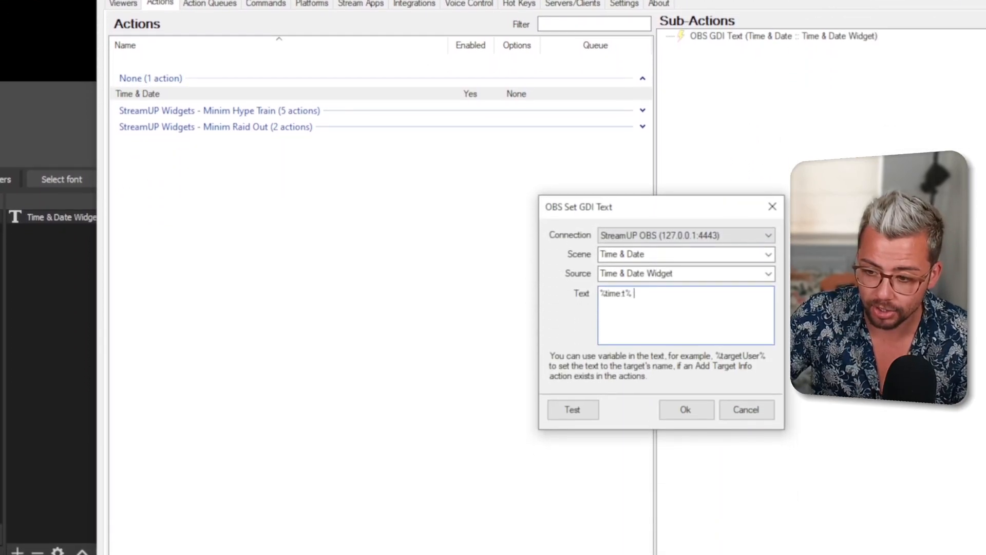
Save the time variable in the OBS text sub-action
{"action": "left_click", "coordinate": [684, 409]}
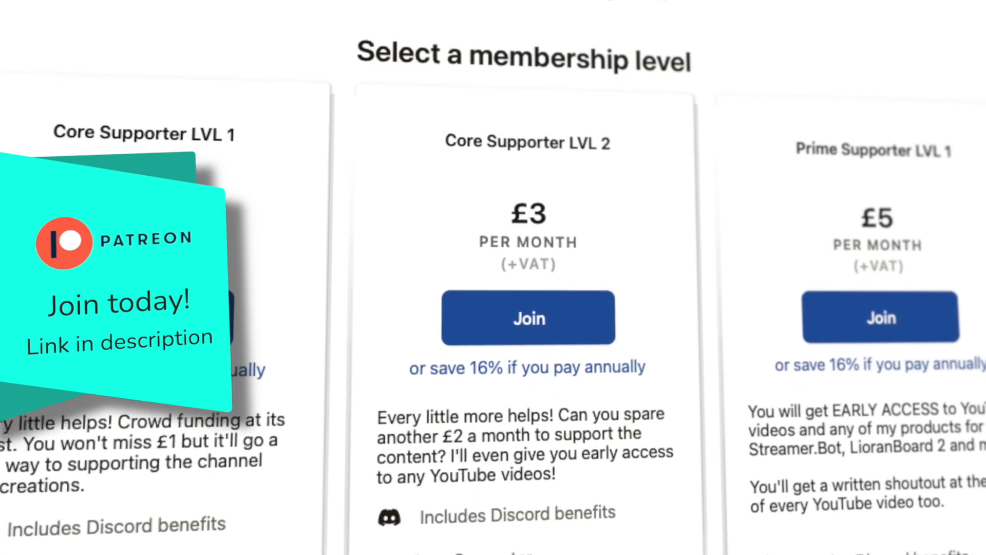
{"action": "scroll", "scroll_direction": "down", "scroll_amount": 3}
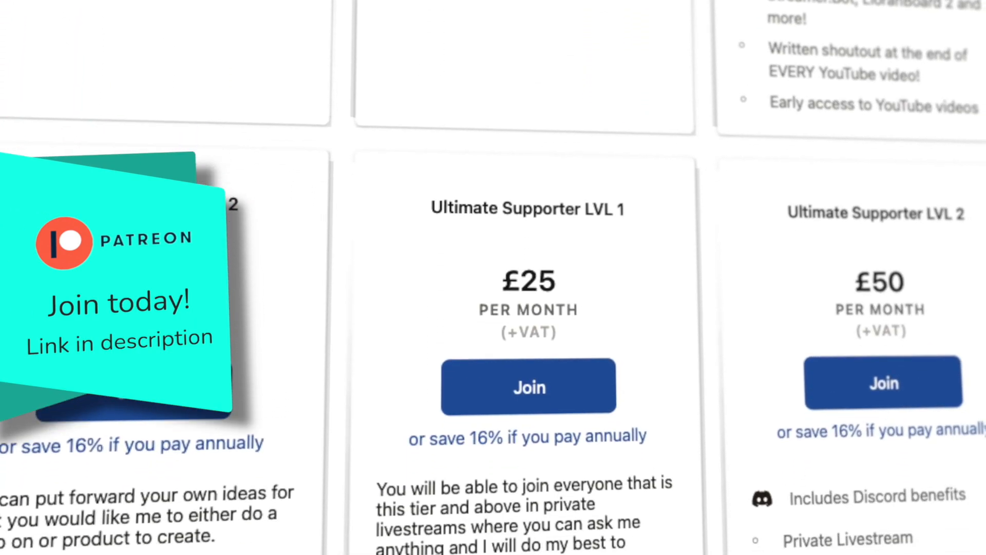
{"action": "scroll", "scroll_direction": "down", "scroll_amount": 3}
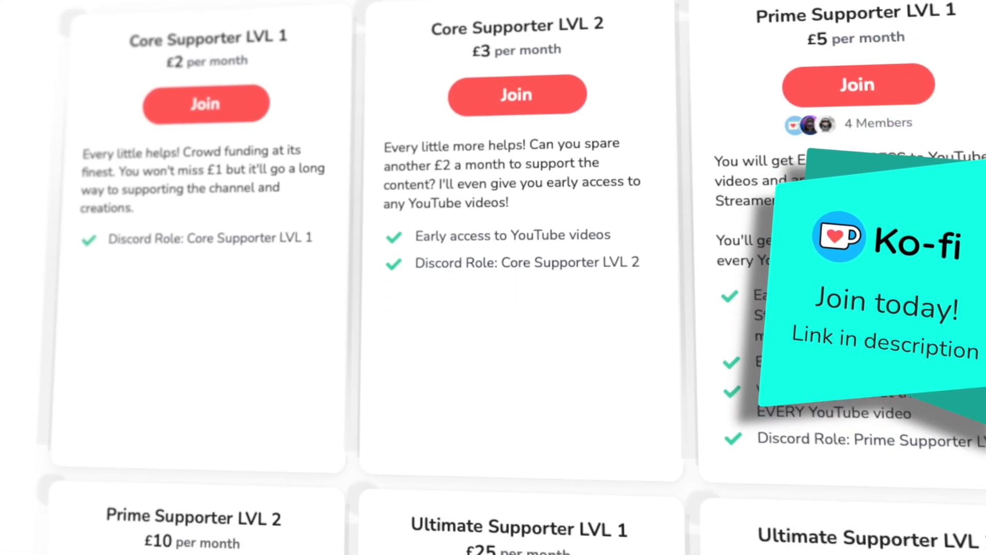
{"action": "scroll", "scroll_direction": "down", "scroll_amount": 3}
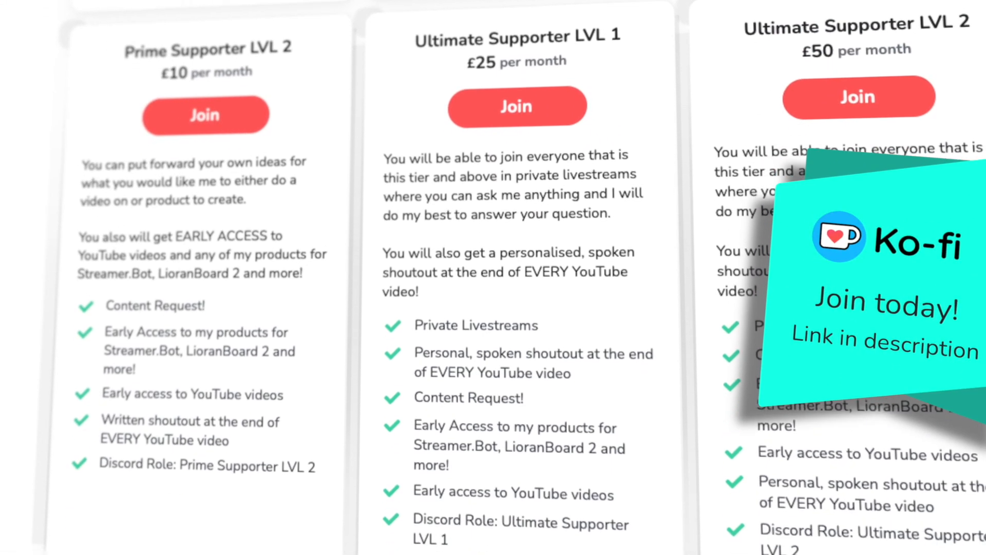
{"action": "scroll", "scroll_direction": "down", "scroll_amount": 3}
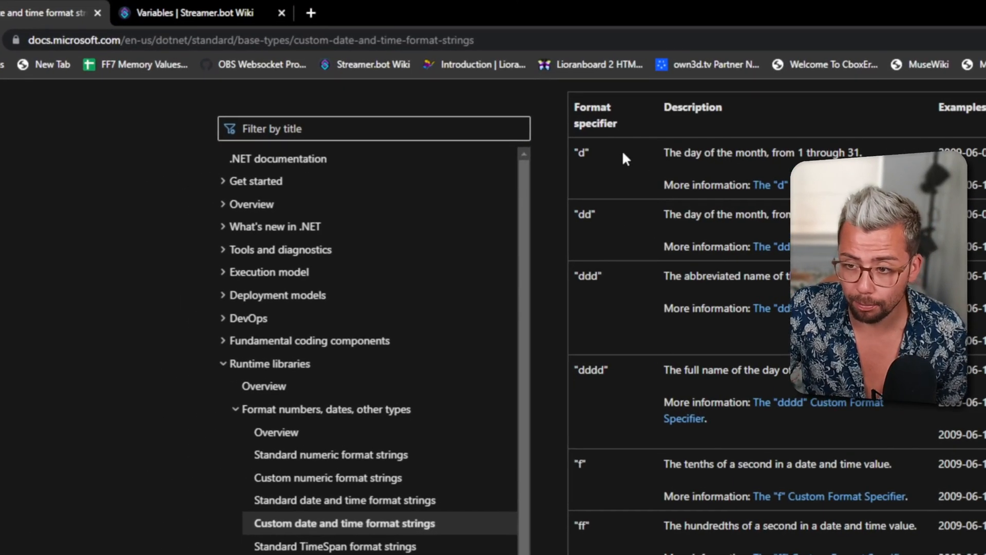
{"action": "mouse_move", "coordinate": [582, 230]}
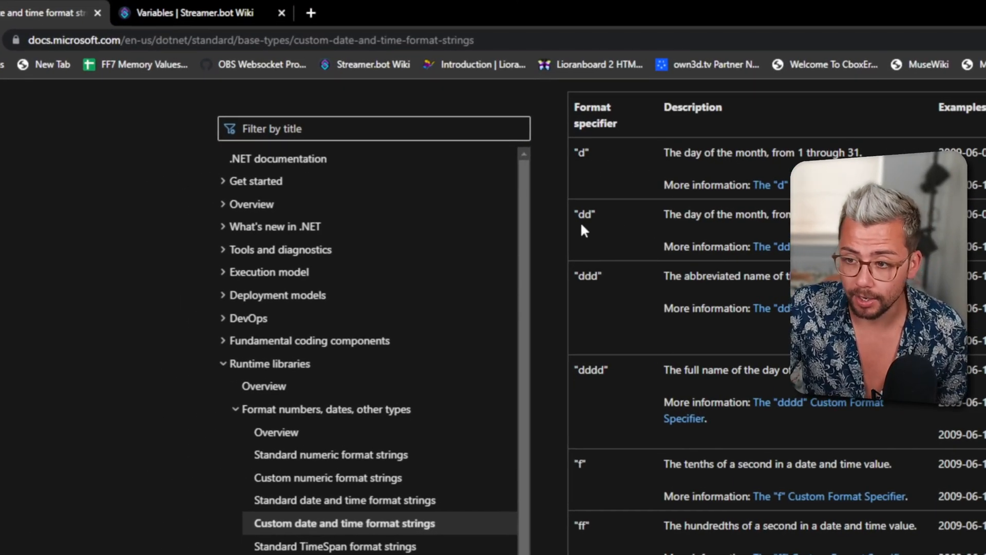
Open Microsoft Learn's custom date and time format strings and scroll to the hour specifiers
{"action": "left_click", "coordinate": [97, 12]}
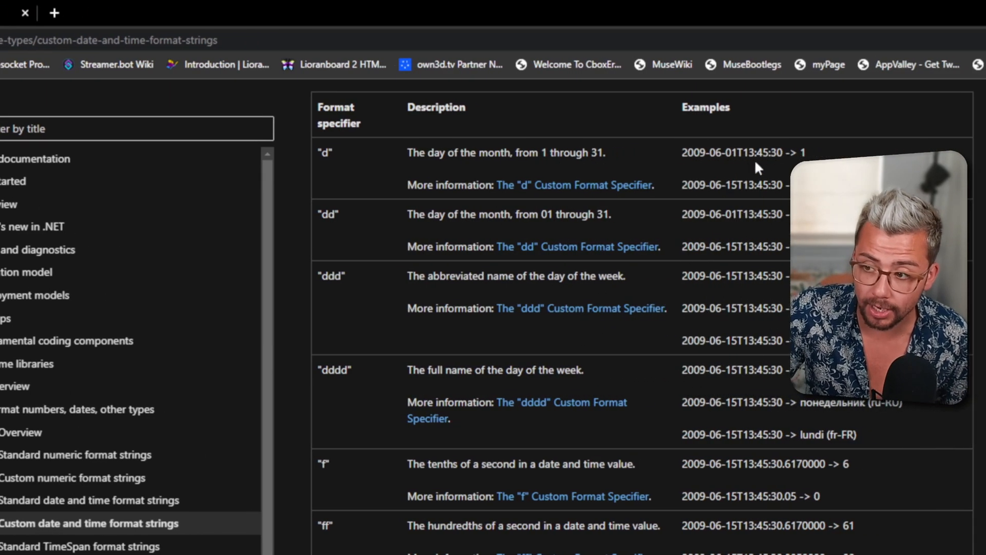
{"action": "scroll", "scroll_direction": "down", "scroll_amount": 3}
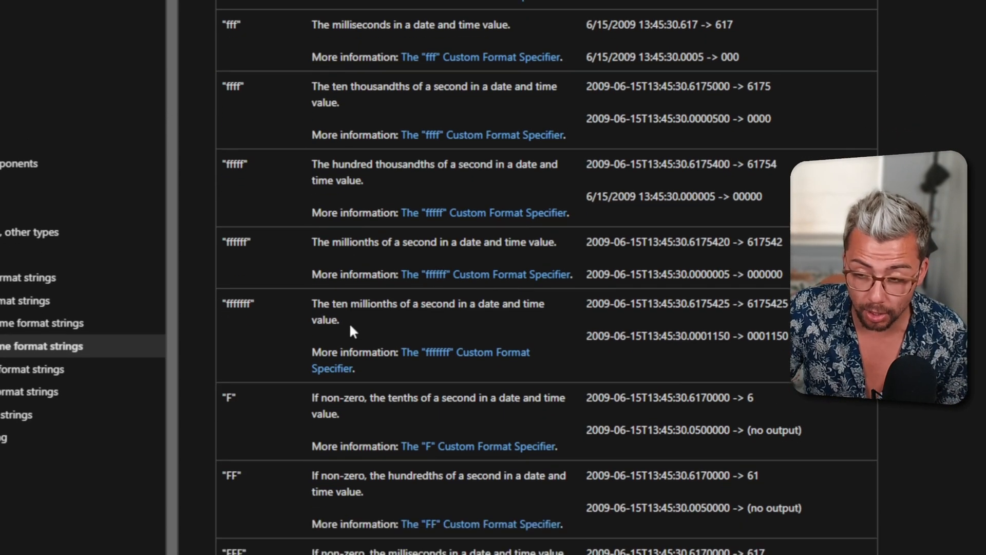
{"action": "scroll", "scroll_direction": "down", "scroll_amount": 3}
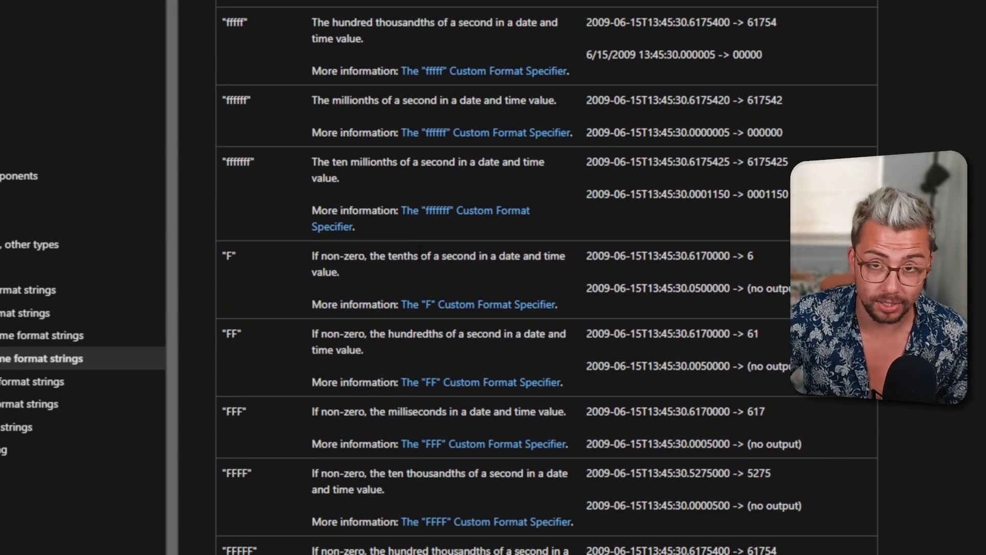
{"action": "scroll", "scroll_direction": "down", "scroll_amount": 3}
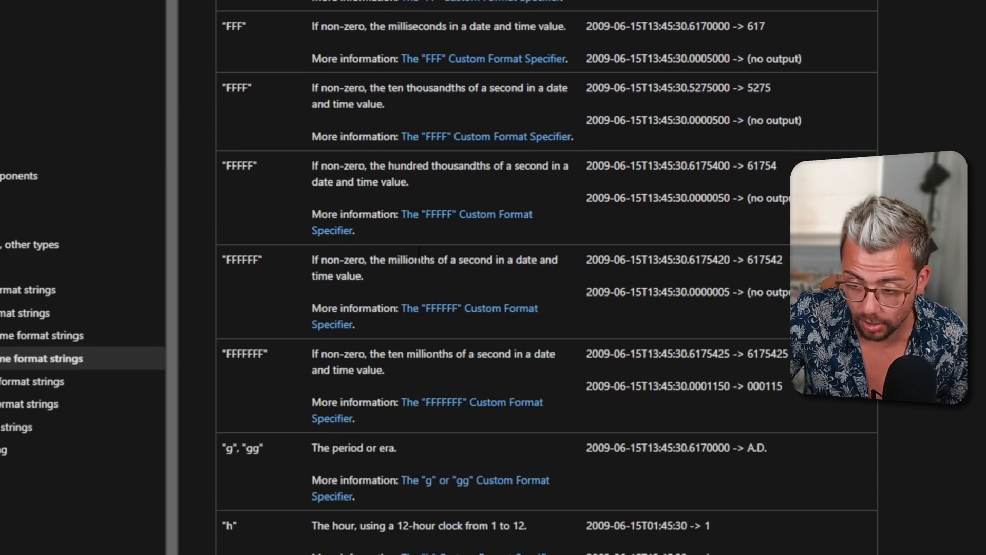
{"action": "scroll", "scroll_direction": "down", "scroll_amount": 3}
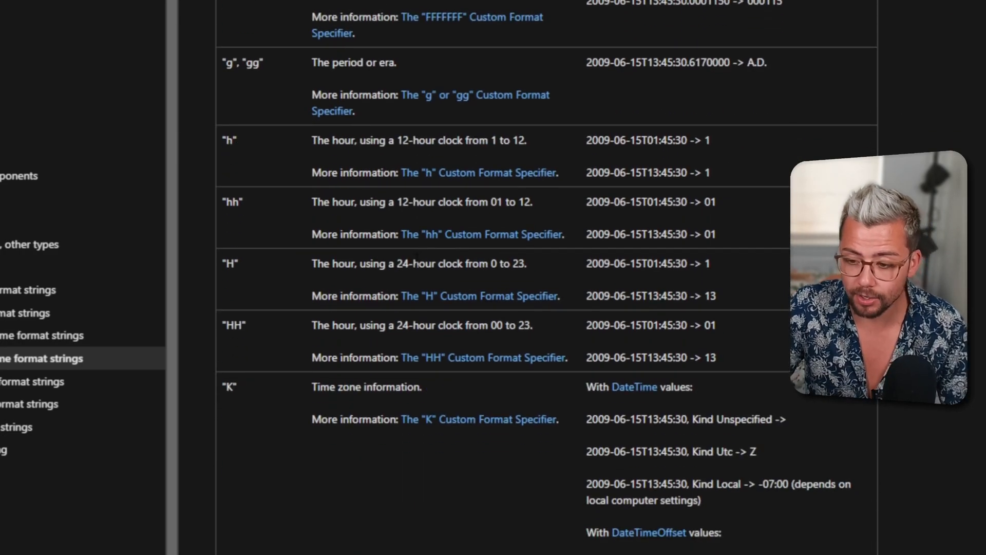
{"action": "scroll", "scroll_direction": "down", "scroll_amount": 3}
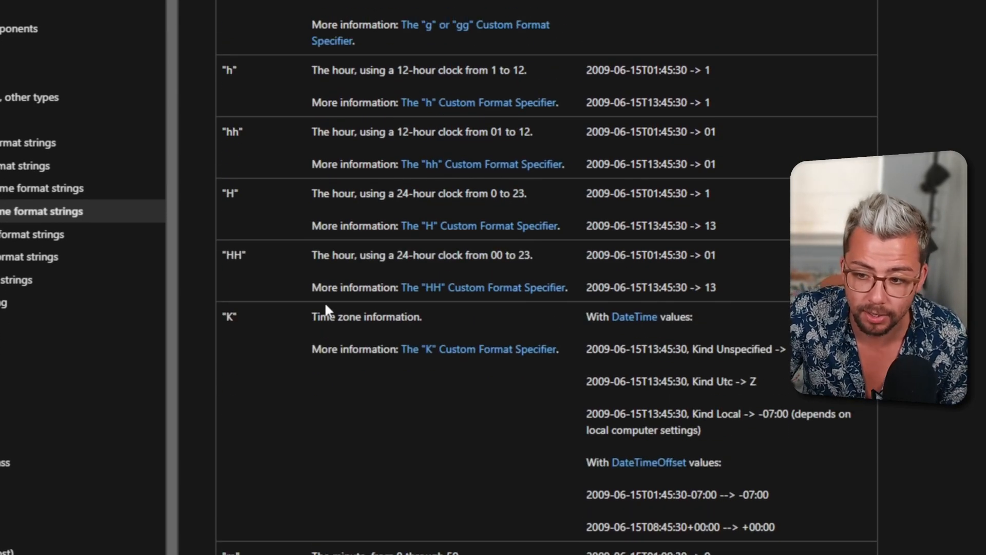
{"action": "scroll", "scroll_direction": "up", "scroll_amount": 3}
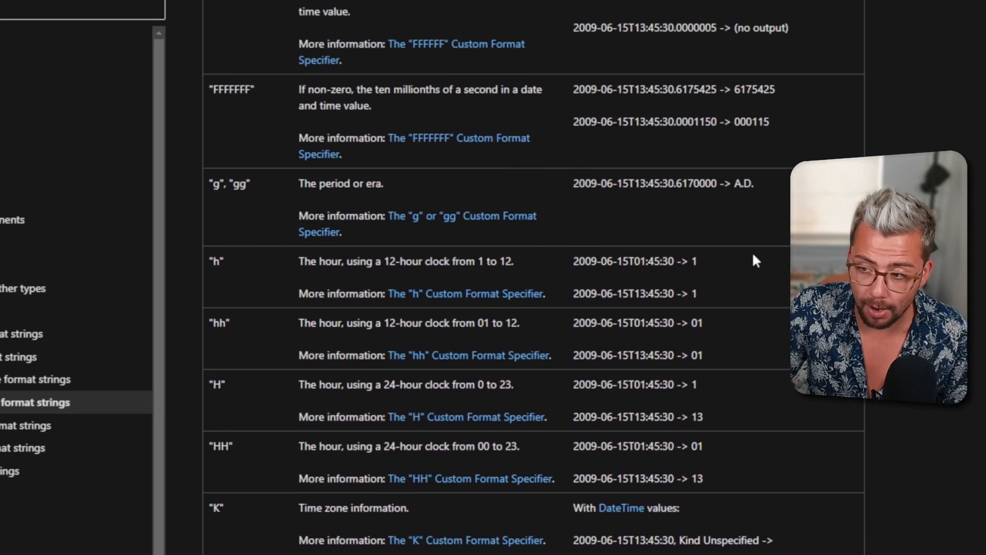
{"action": "scroll", "scroll_direction": "down", "scroll_amount": 3}
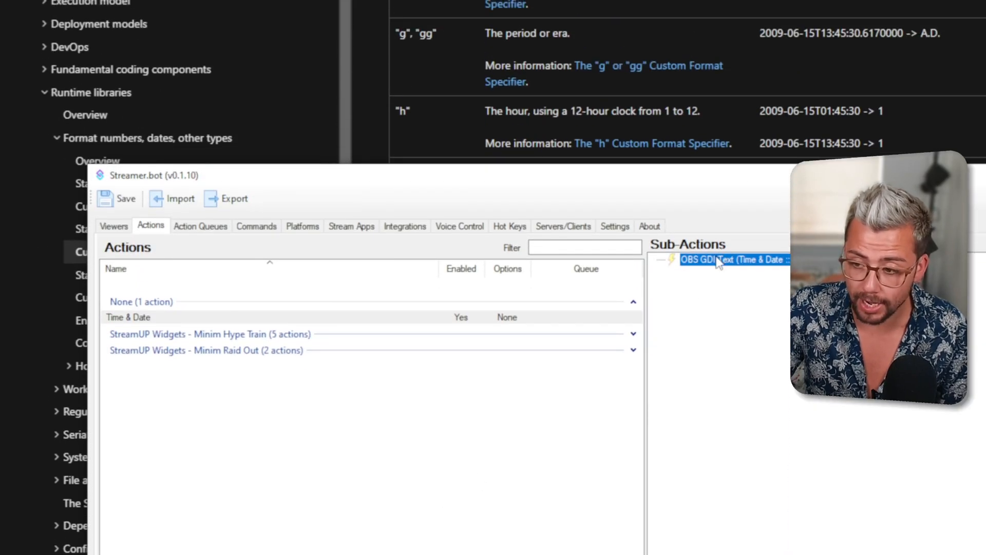
Change the widget text format to %time:d M yyyy%
{"action": "double_click", "coordinate": [733, 259]}
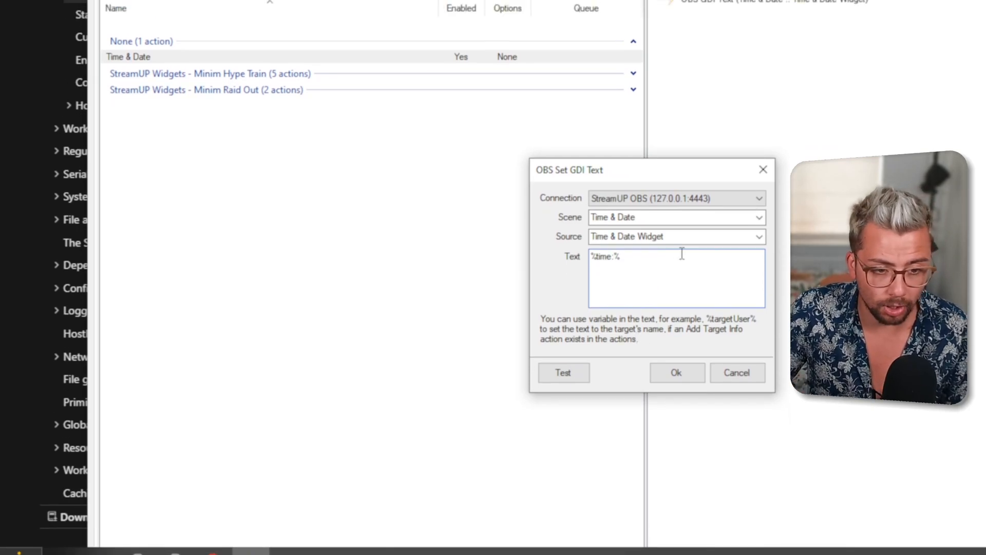
{"action": "type", "text": "d"}
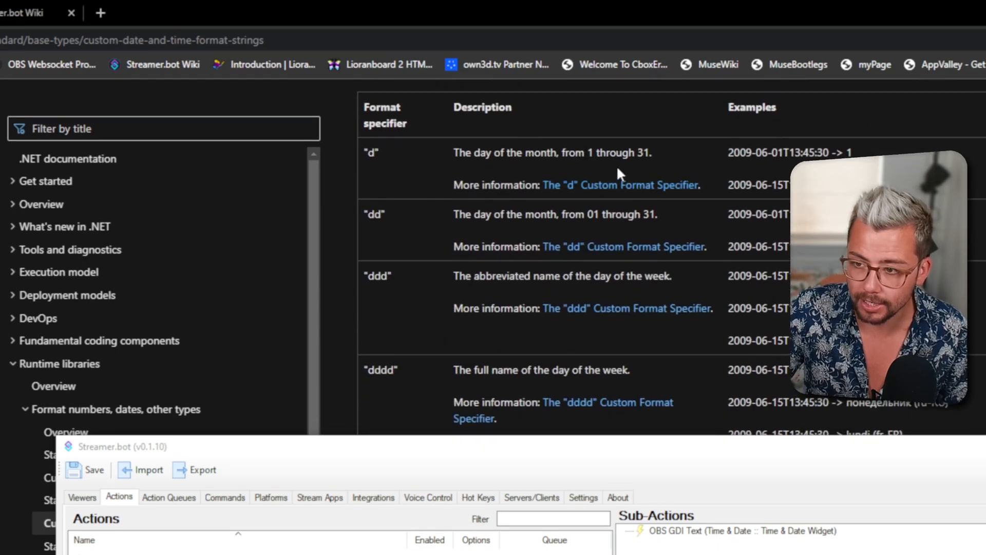
{"action": "scroll", "scroll_direction": "down", "scroll_amount": 3}
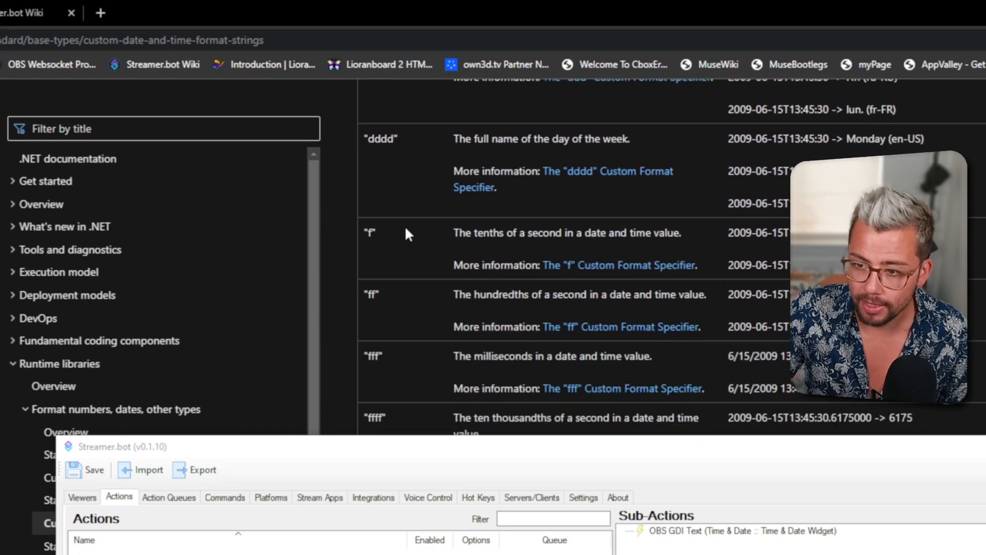
{"action": "scroll", "scroll_direction": "down", "scroll_amount": 3}
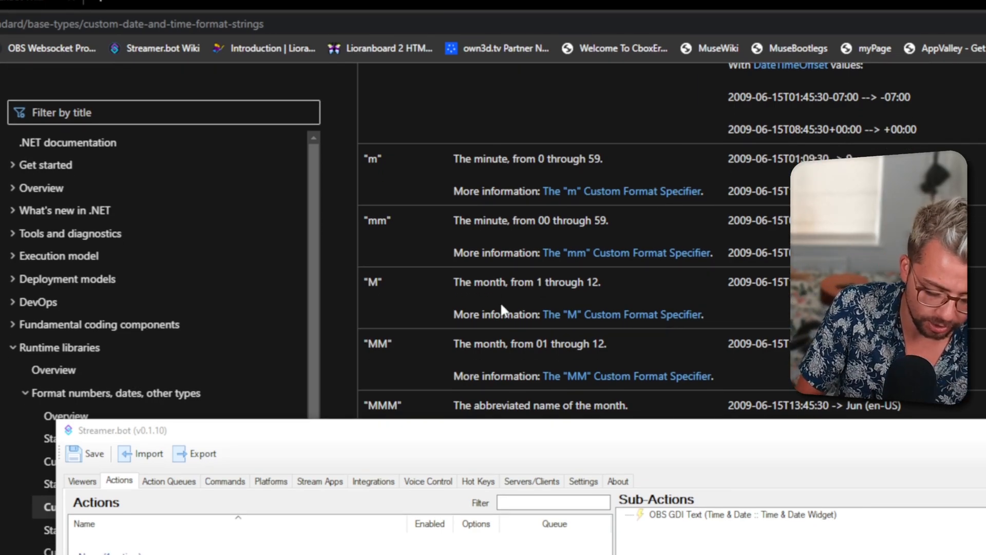
{"action": "mouse_move", "coordinate": [543, 261]}
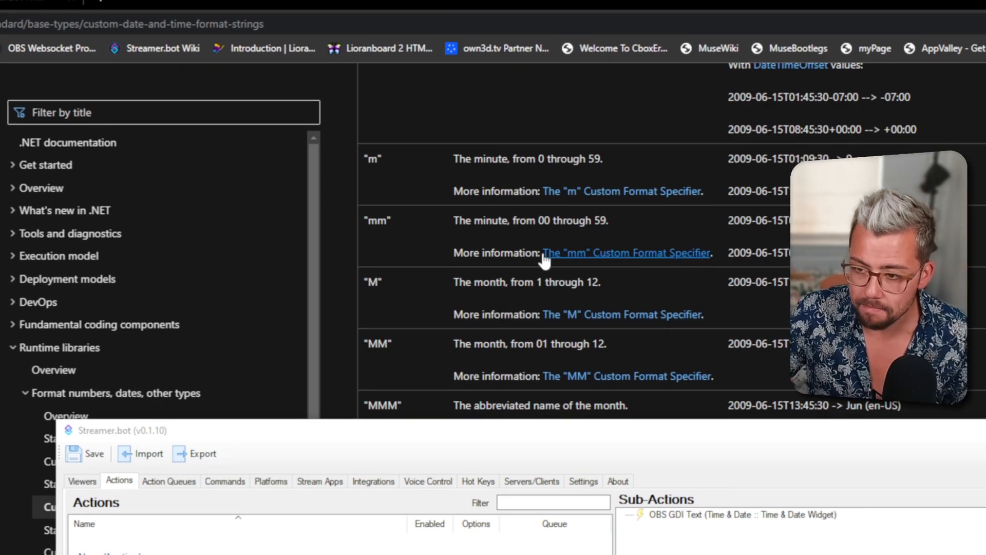
{"action": "scroll", "scroll_direction": "down", "scroll_amount": 3}
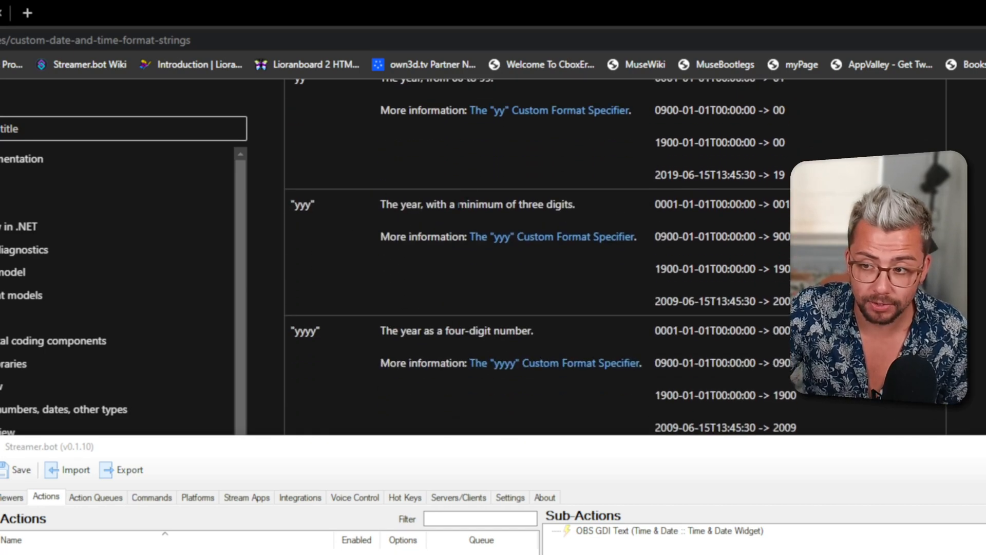
{"action": "scroll", "scroll_direction": "down", "scroll_amount": 3}
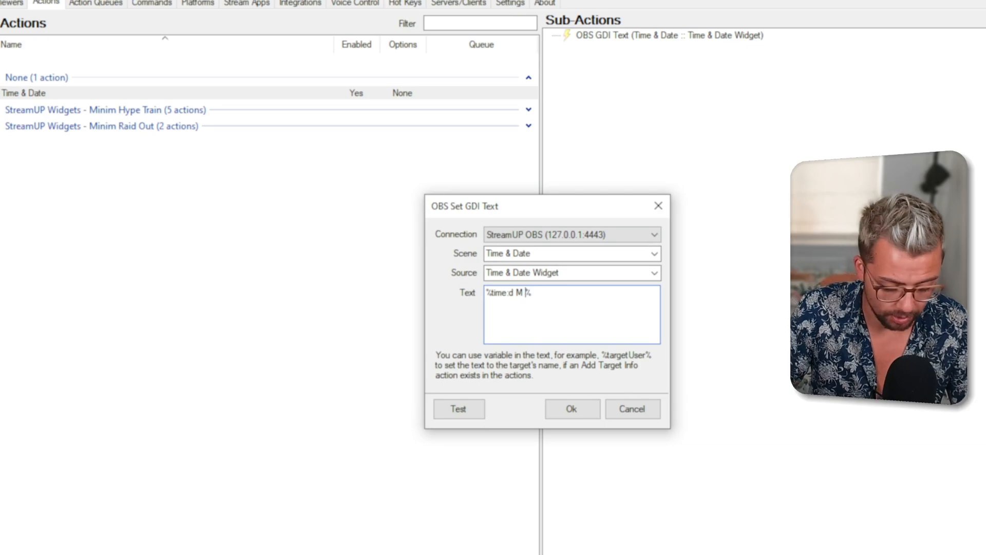
{"action": "type", "text": "yyyy"}
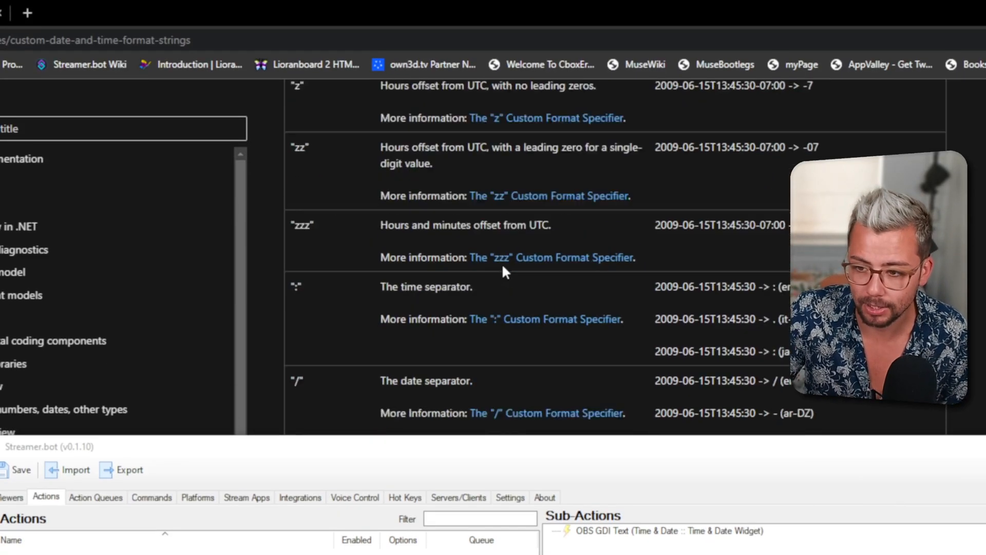
{"action": "scroll", "scroll_direction": "down", "scroll_amount": 3}
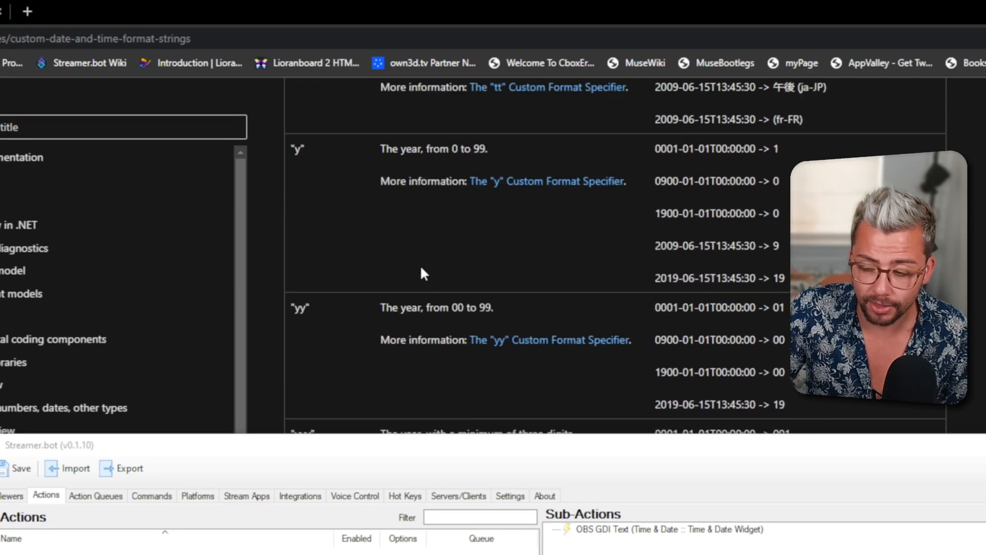
{"action": "scroll", "scroll_direction": "down", "scroll_amount": 3}
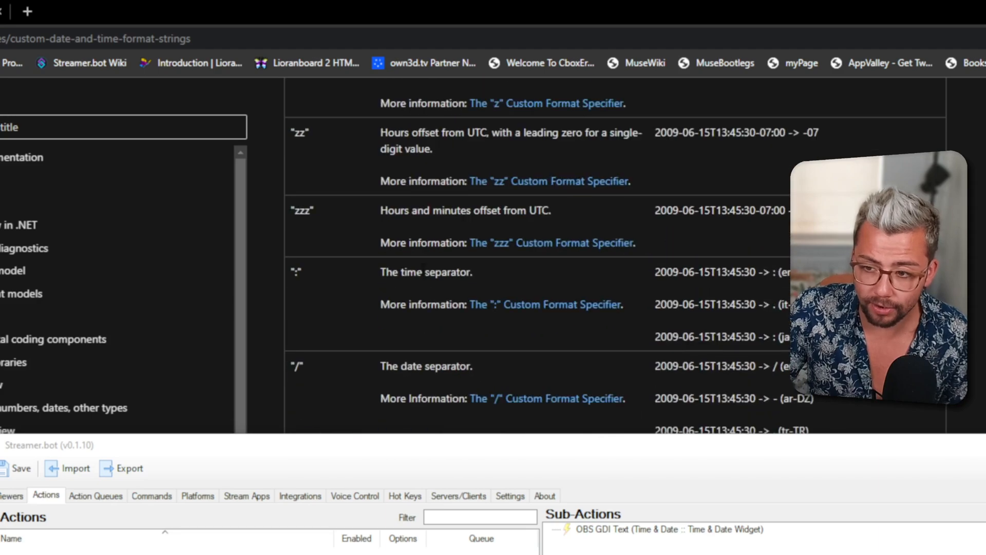
{"action": "scroll", "scroll_direction": "up", "scroll_amount": 3}
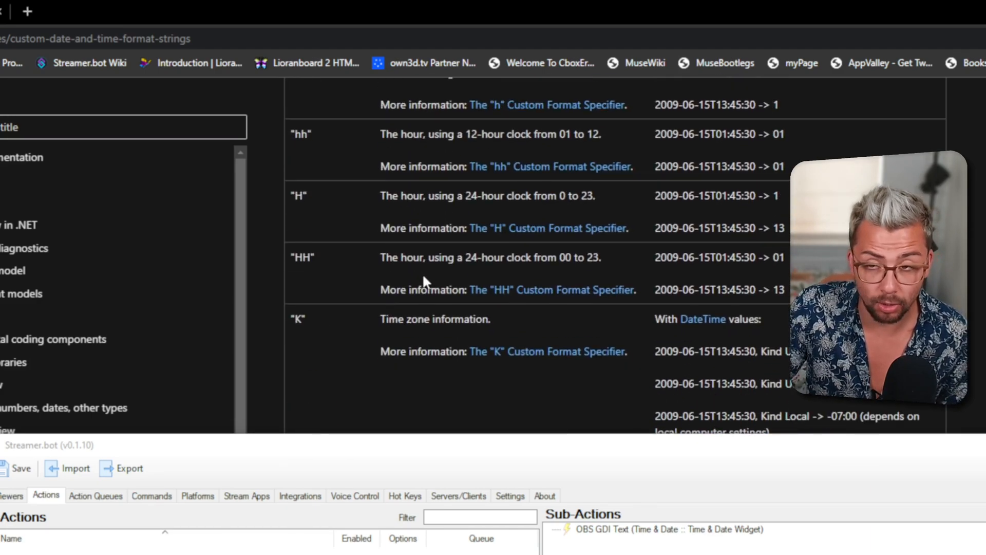
{"action": "double_click", "coordinate": [653, 528]}
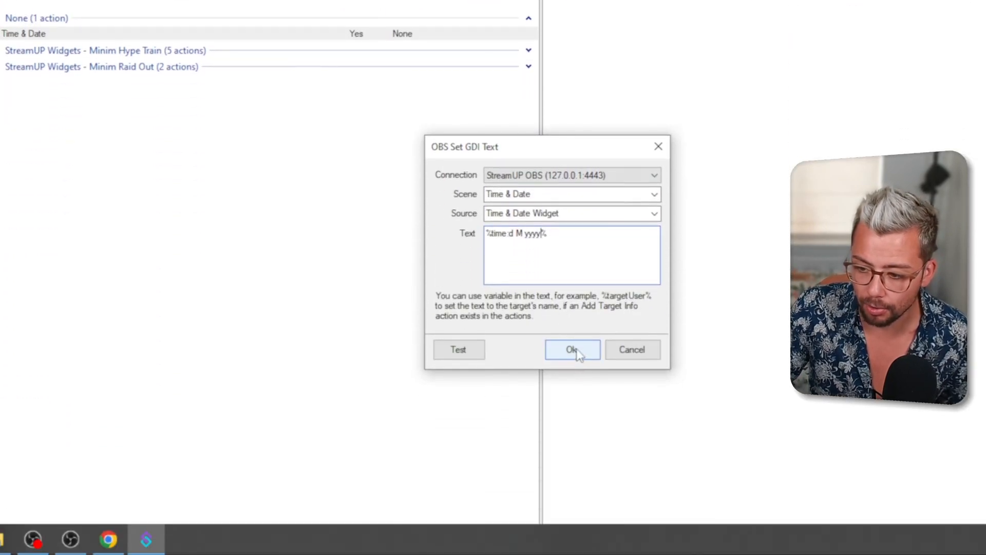
Change the widget date format to d / M / yyyy with slash separators
{"action": "left_click", "coordinate": [571, 350]}
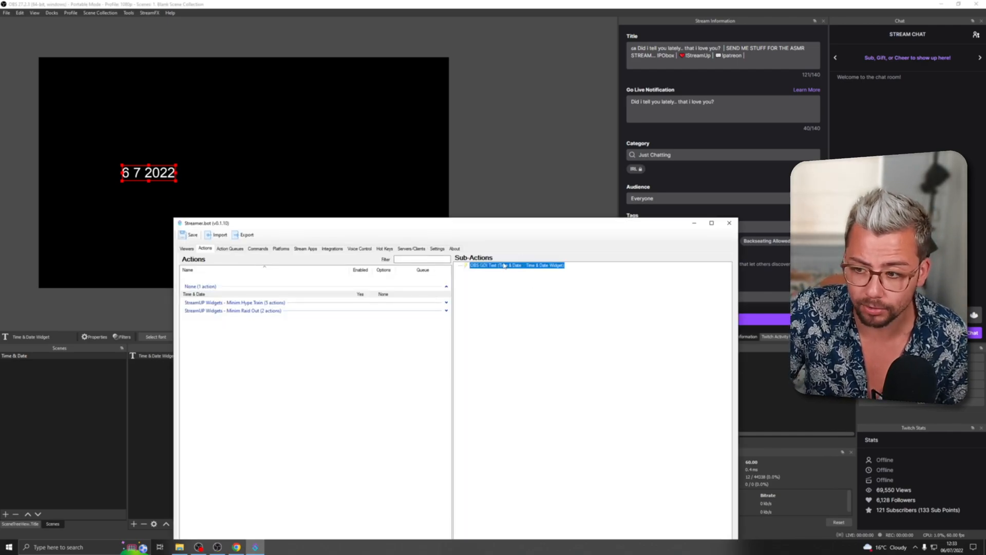
{"action": "double_click", "coordinate": [511, 265]}
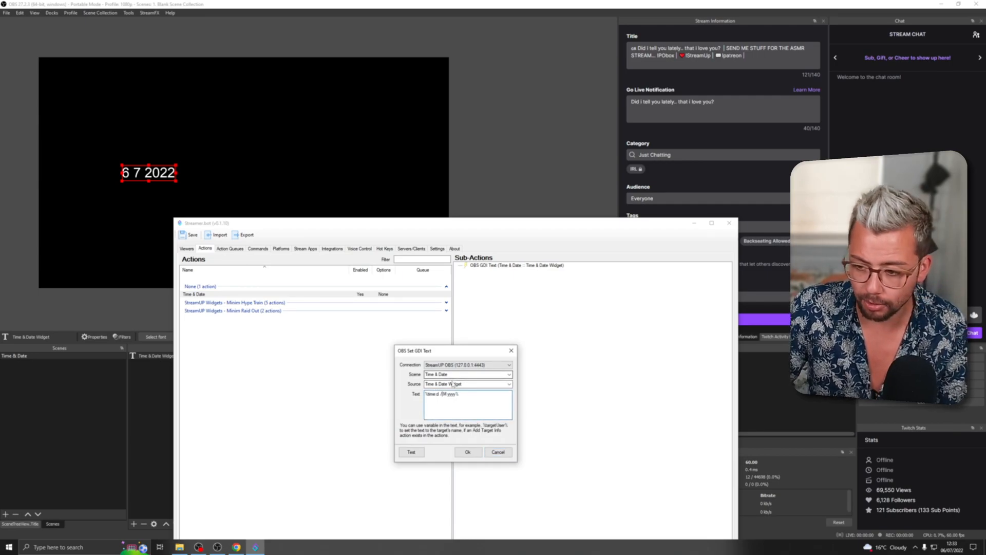
{"action": "left_click", "coordinate": [467, 451]}
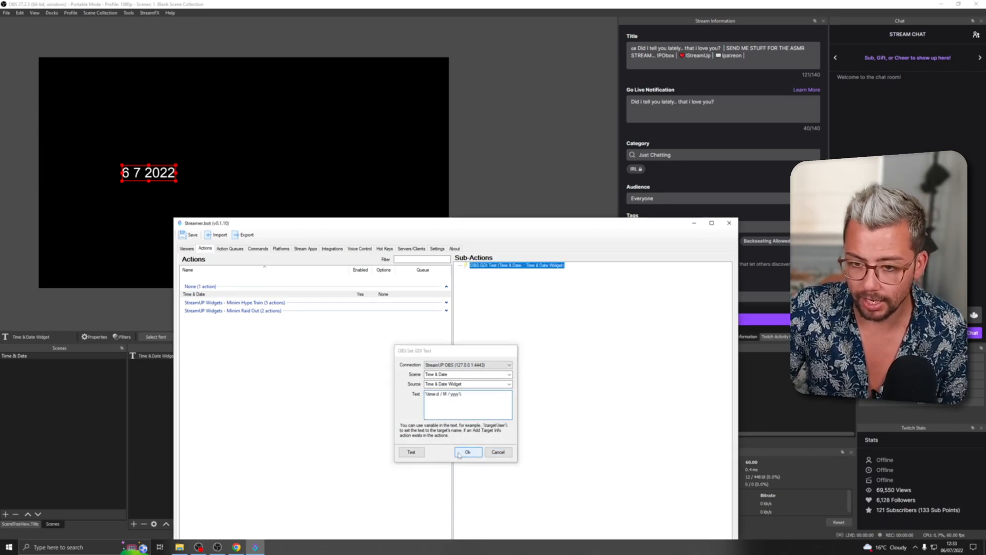
{"action": "left_click", "coordinate": [468, 452]}
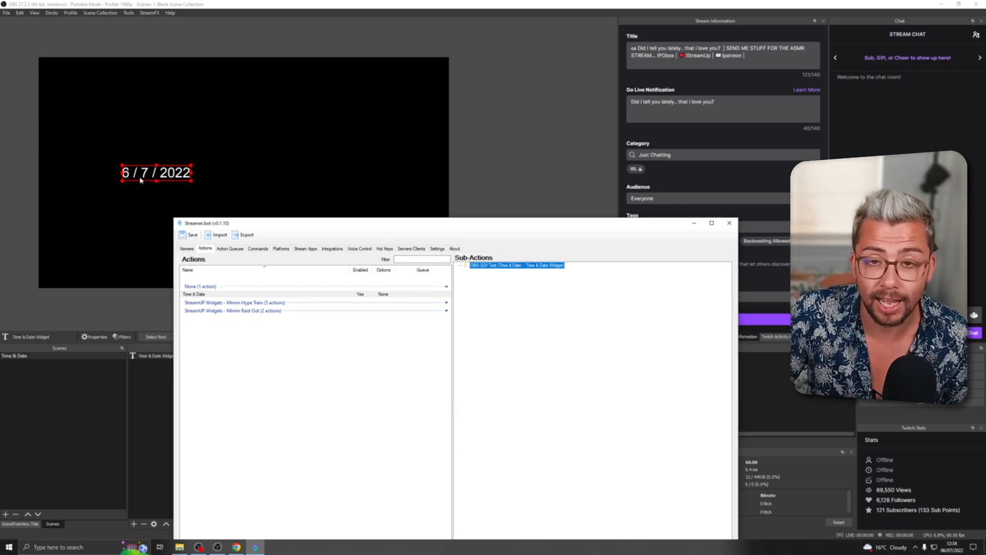
{"action": "mouse_move", "coordinate": [376, 279]}
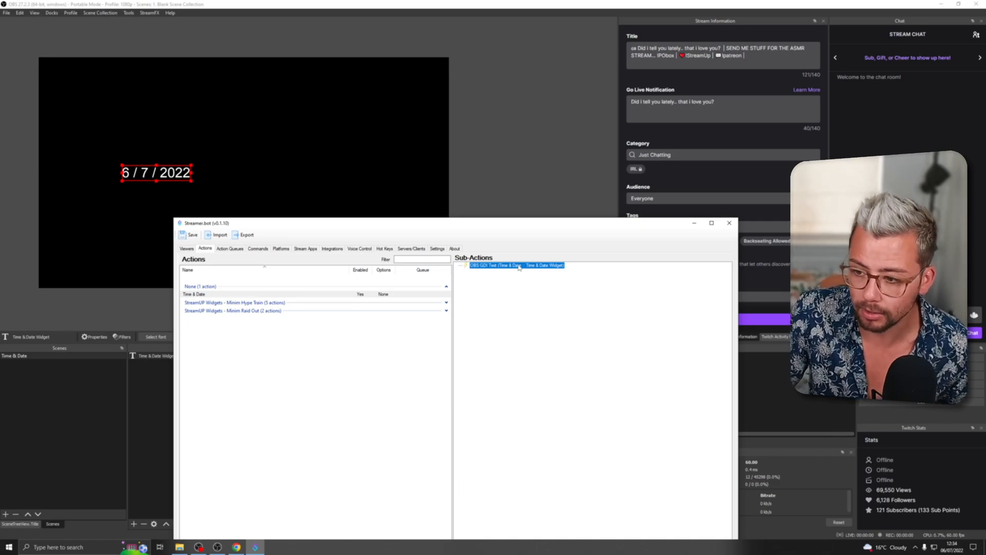
Append ' - HH:mm:ss' to the OBS GDI Text sub-action's date format so the widget shows 24-hour time
{"action": "double_click", "coordinate": [511, 265]}
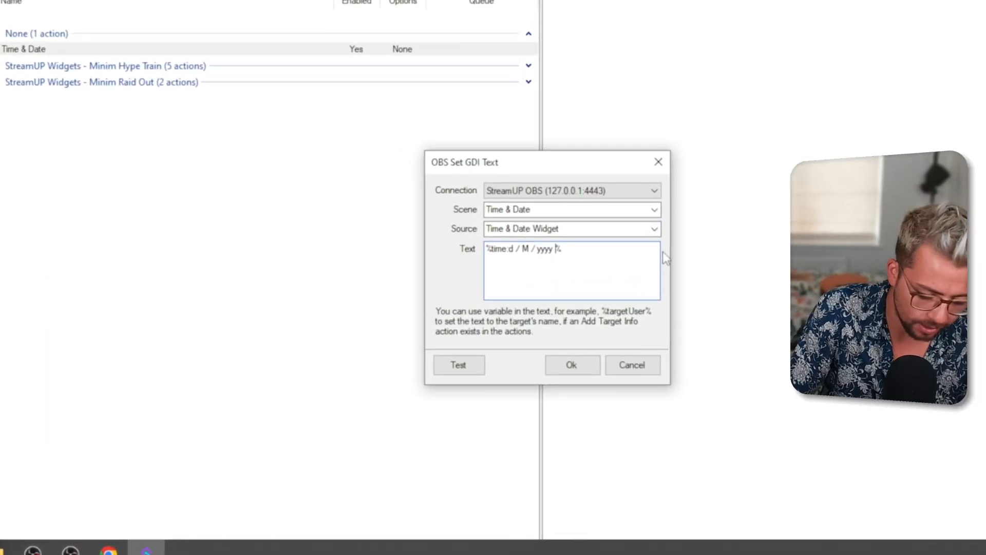
{"action": "type", "text": "-"}
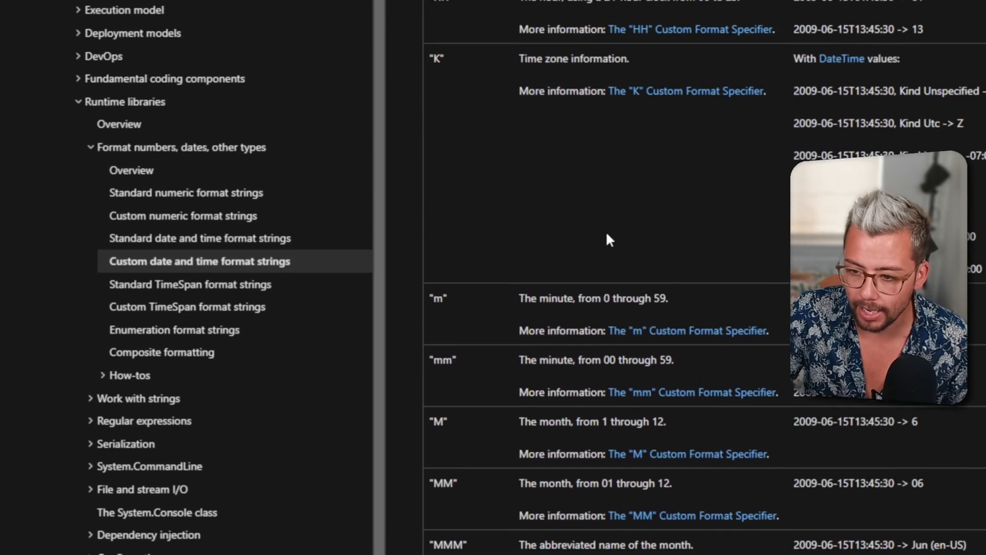
{"action": "scroll", "scroll_direction": "up", "scroll_amount": 3}
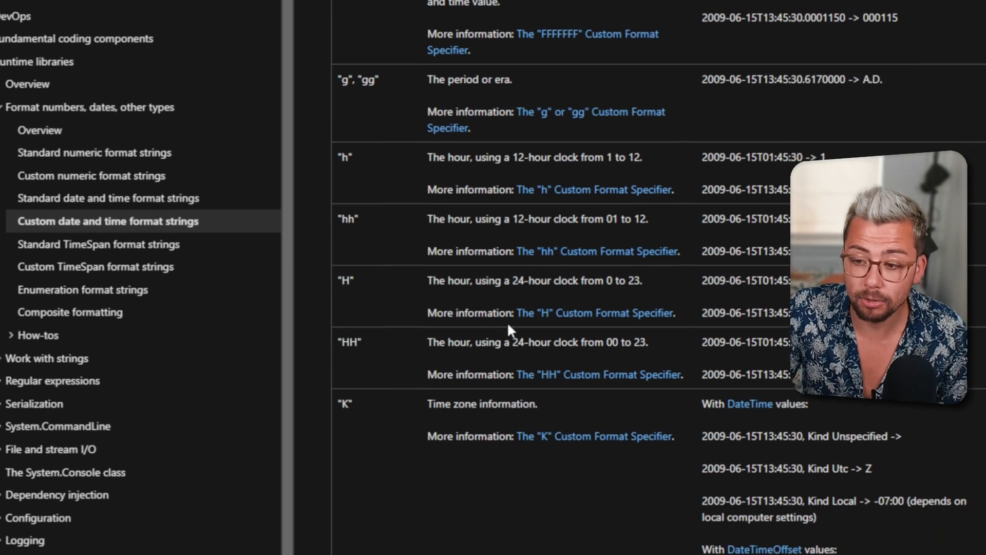
{"action": "scroll", "scroll_direction": "down", "scroll_amount": 3}
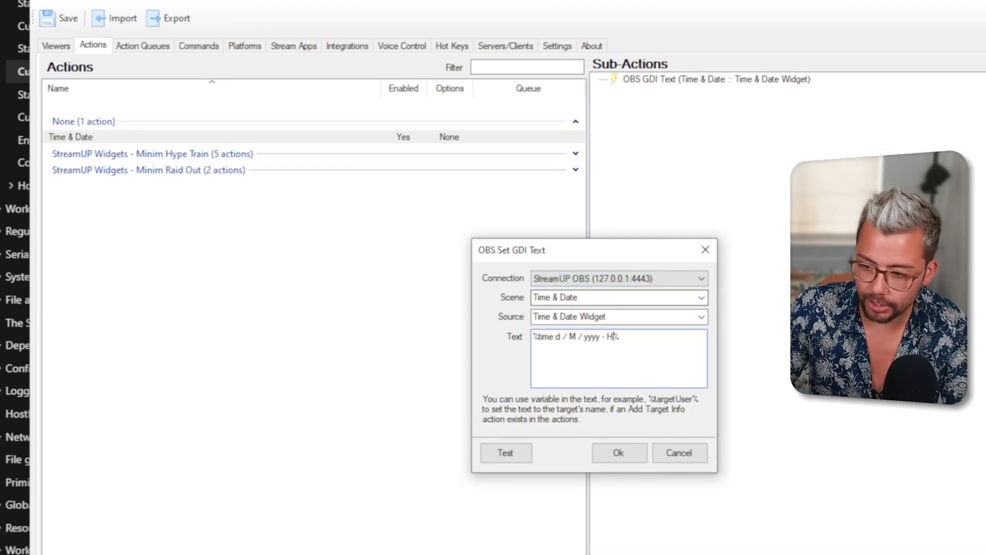
{"action": "type", "text": "H:"}
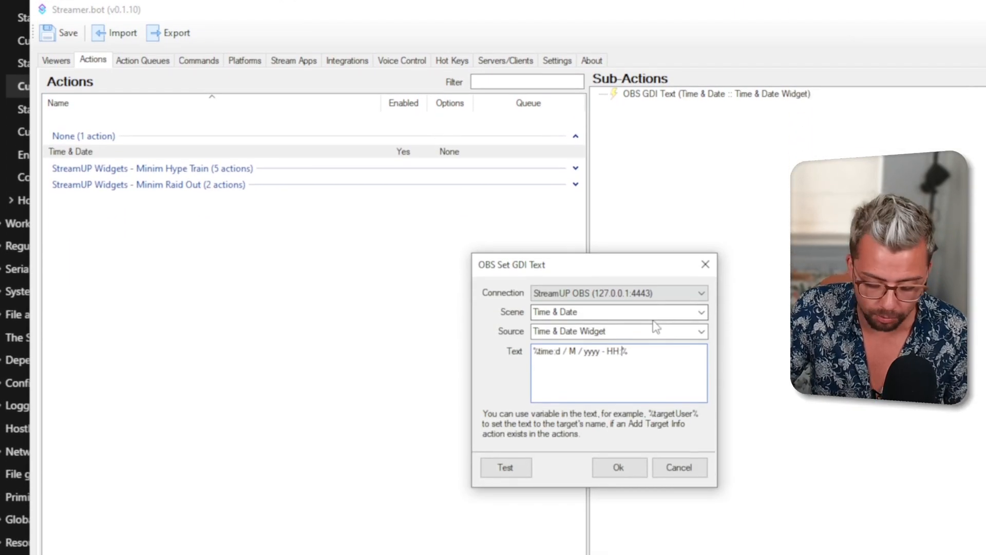
{"action": "type", "text": "mm%"}
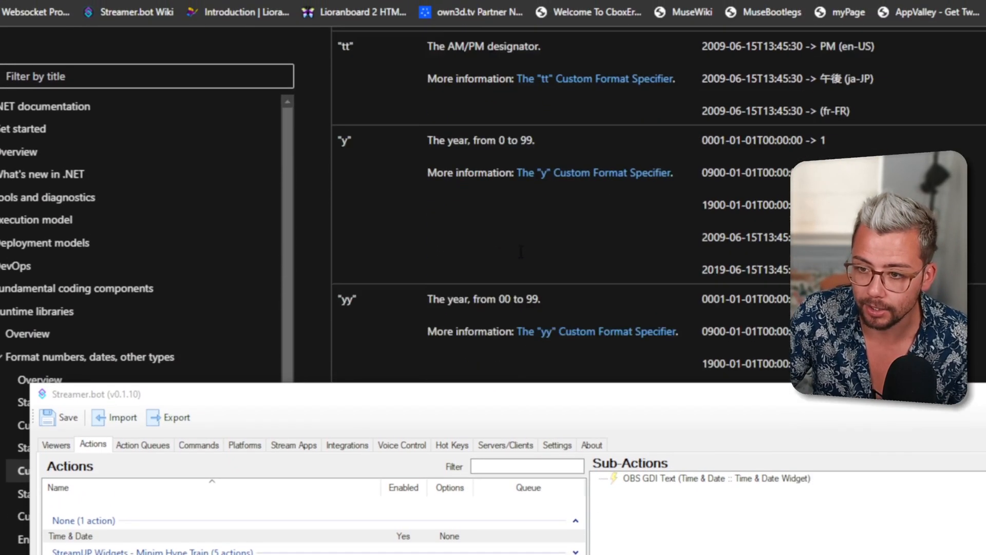
{"action": "scroll", "scroll_direction": "up", "scroll_amount": 3}
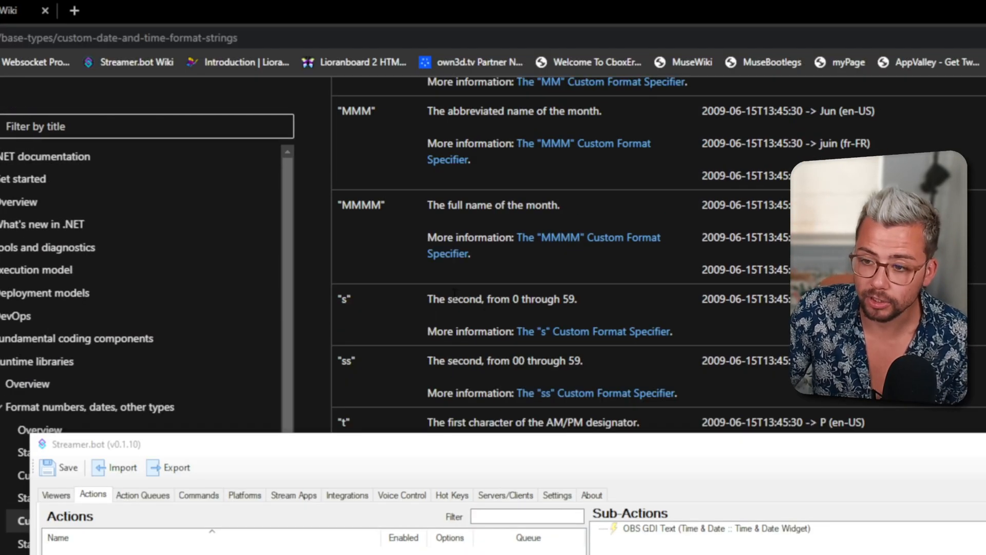
{"action": "scroll", "scroll_direction": "down", "scroll_amount": 3}
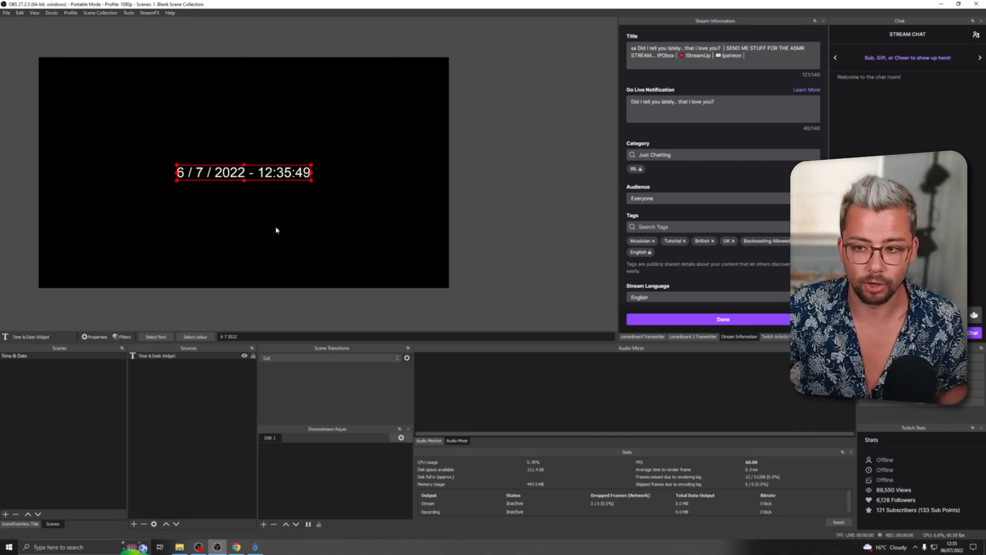
Deselect the text source and watch the widget tick from 12:35:49 beside 6 / 7 / 2022
{"action": "left_click", "coordinate": [290, 213]}
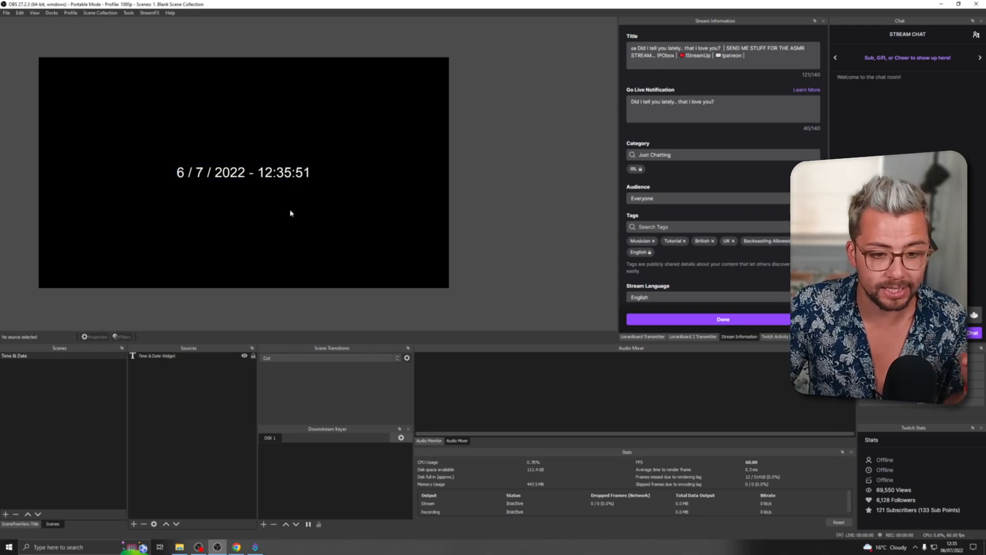
{"action": "left_click", "coordinate": [242, 173]}
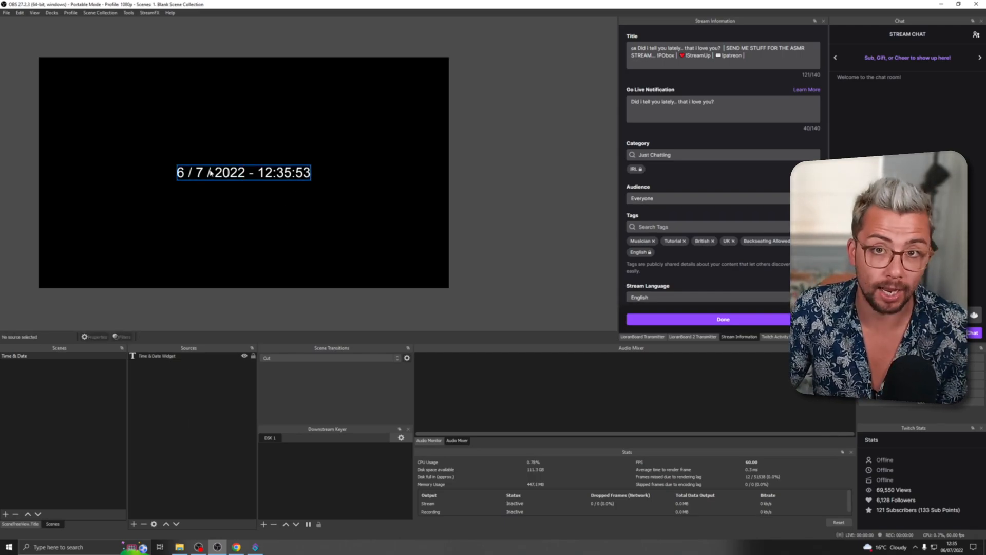